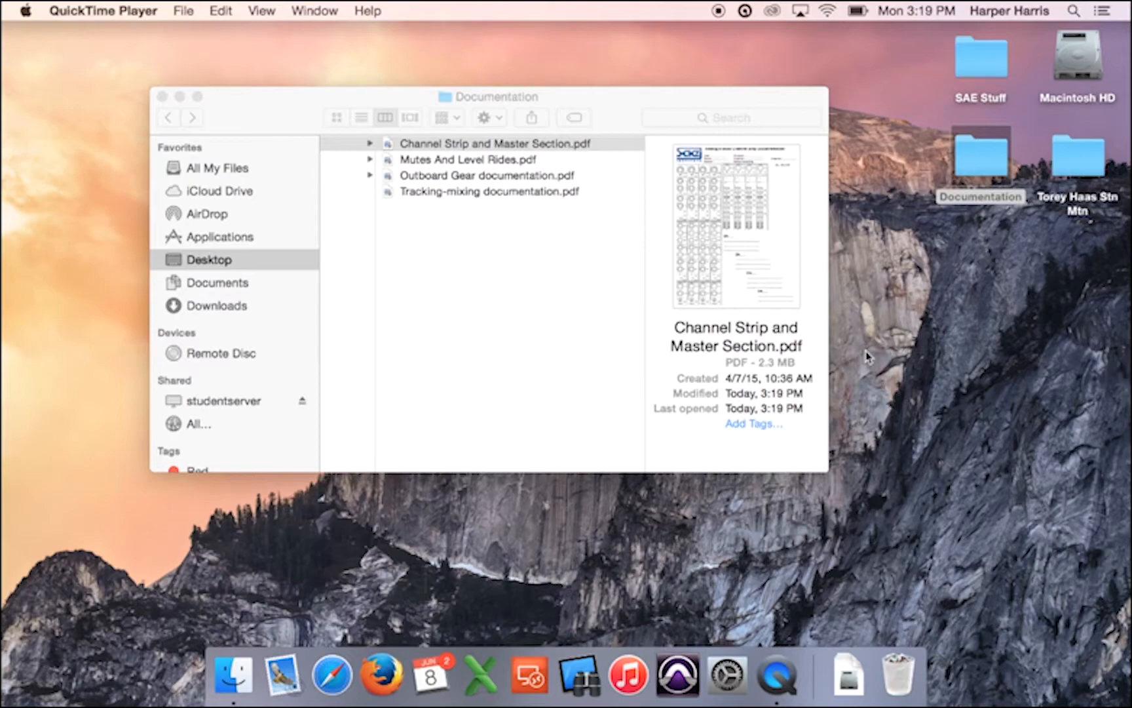
pyautogui.moveTo(636, 227)
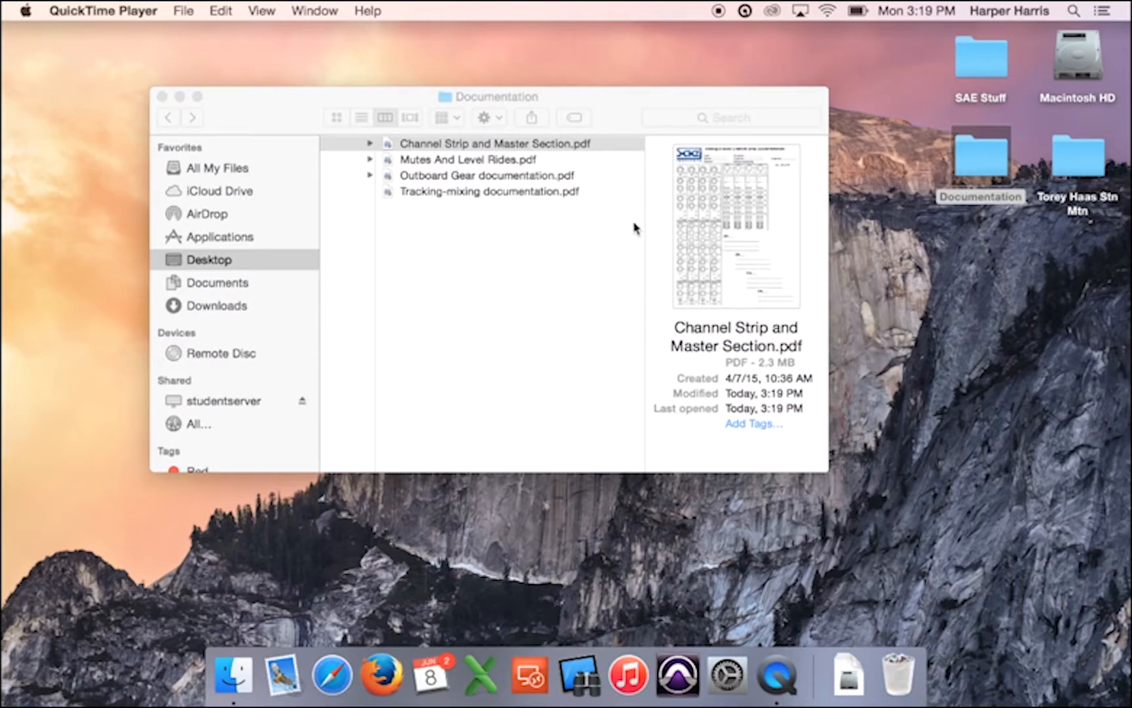
pyautogui.moveTo(509, 199)
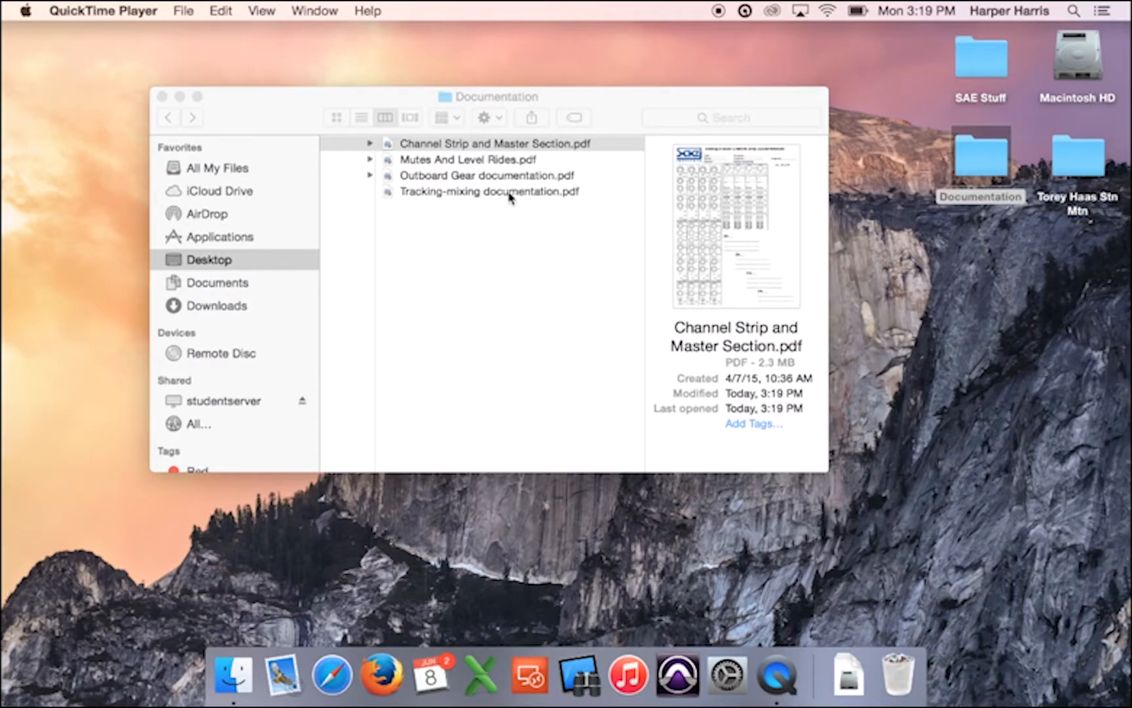
pyautogui.moveTo(491, 193)
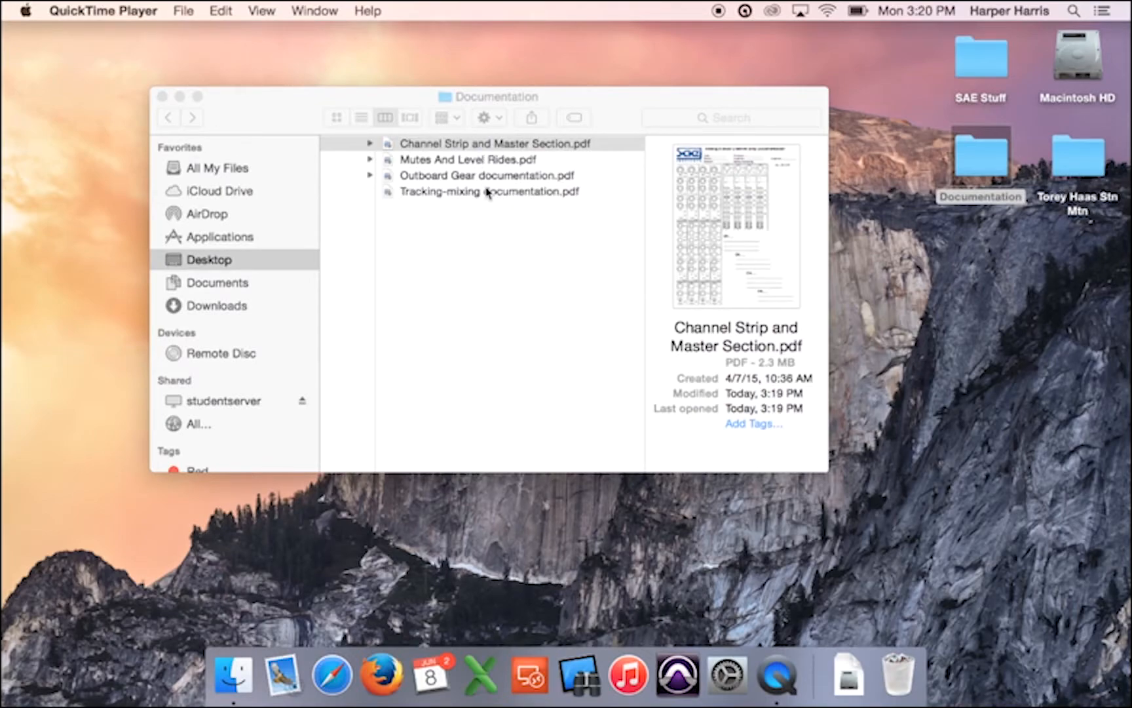
pyautogui.moveTo(444, 160)
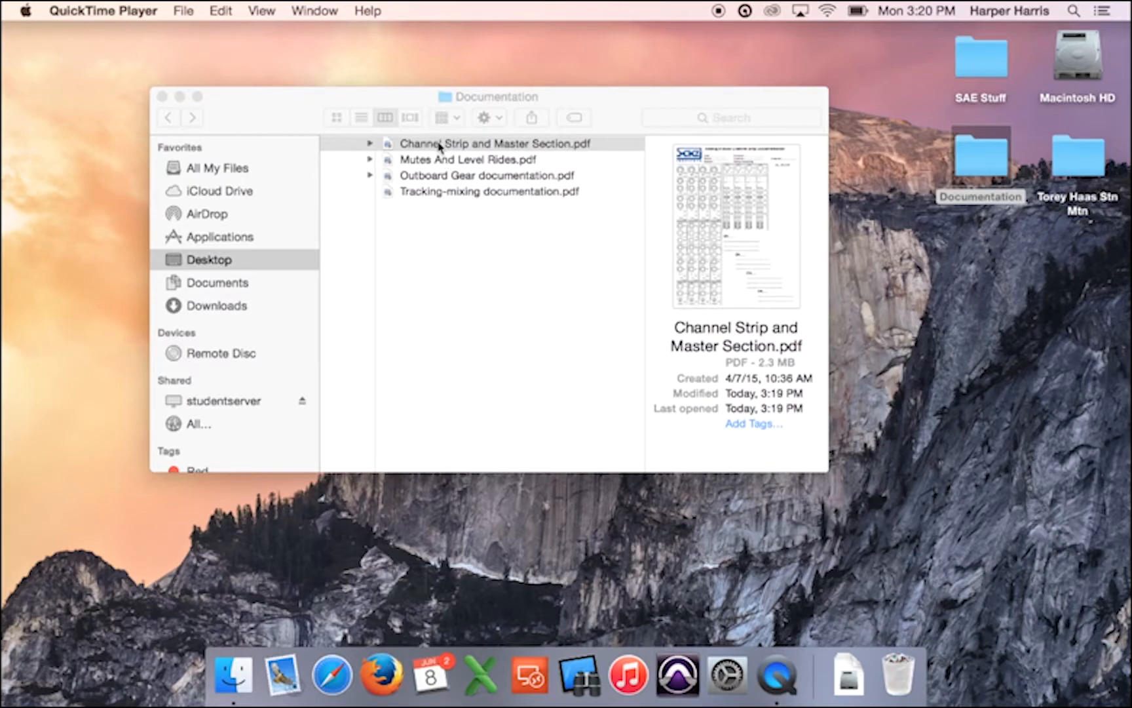
pyautogui.moveTo(470, 154)
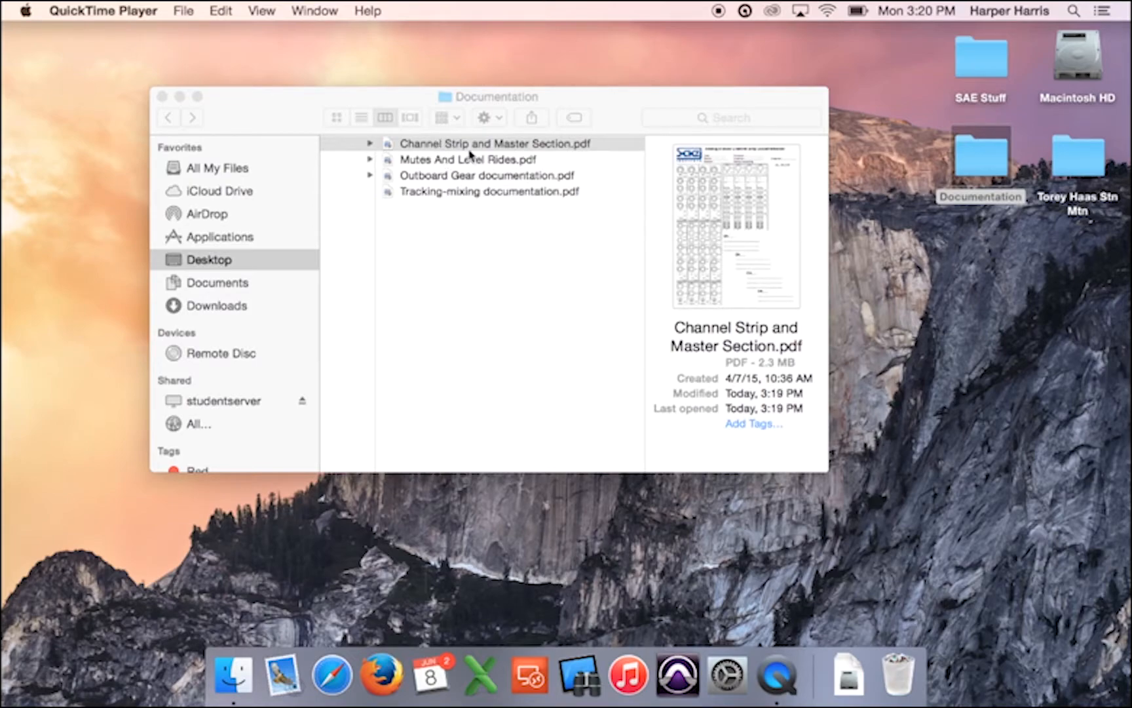
# Step: Open Channel Strip and Master Section.pdf in Preview from Finder's Open With menu
pyautogui.rightClick(494, 143)
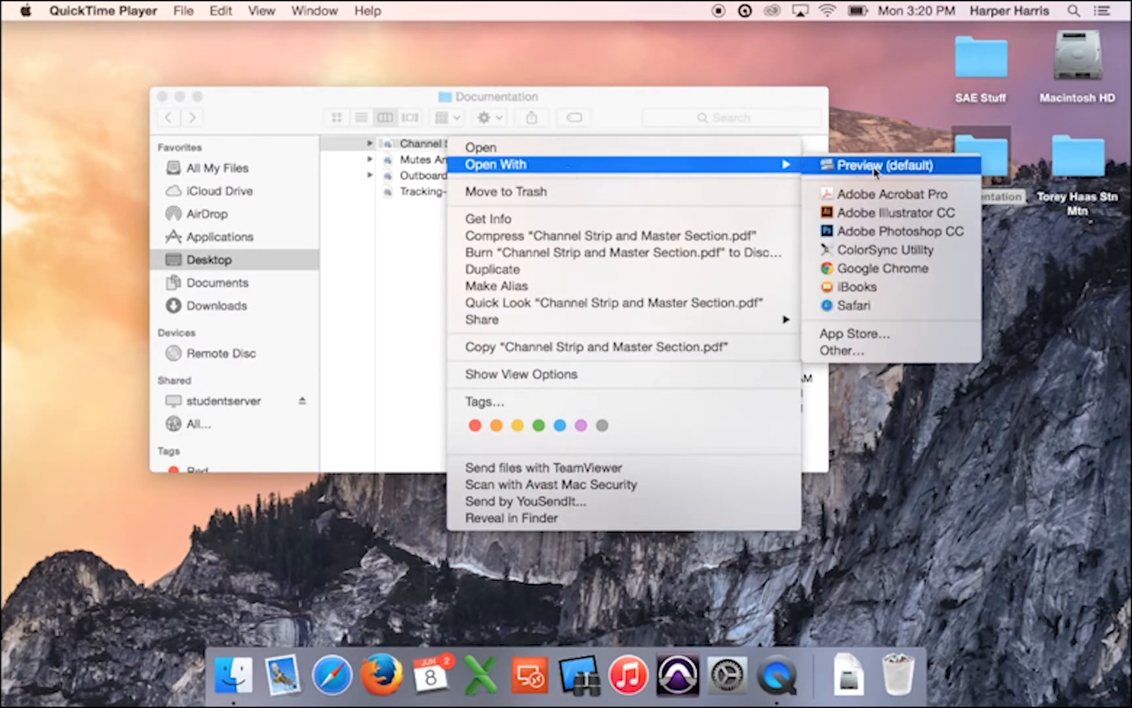
pyautogui.click(864, 165)
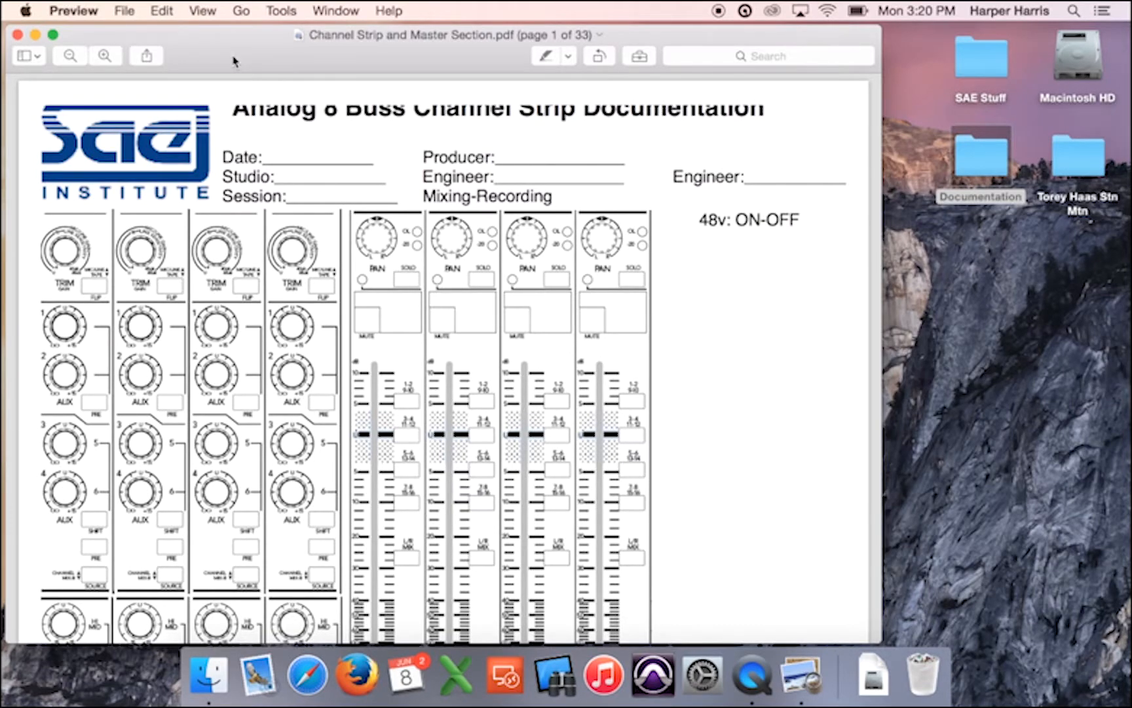
# Step: Add a text annotation on page 1's Date line, widened toward the Producer field
pyautogui.click(281, 10)
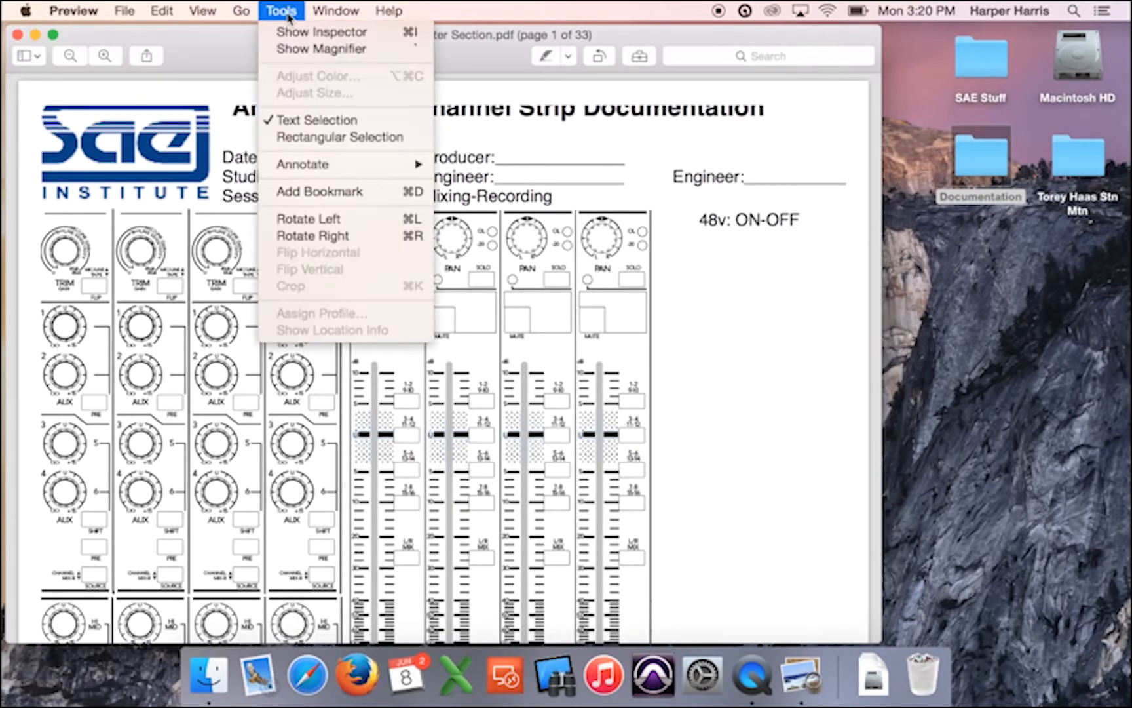
pyautogui.moveTo(303, 164)
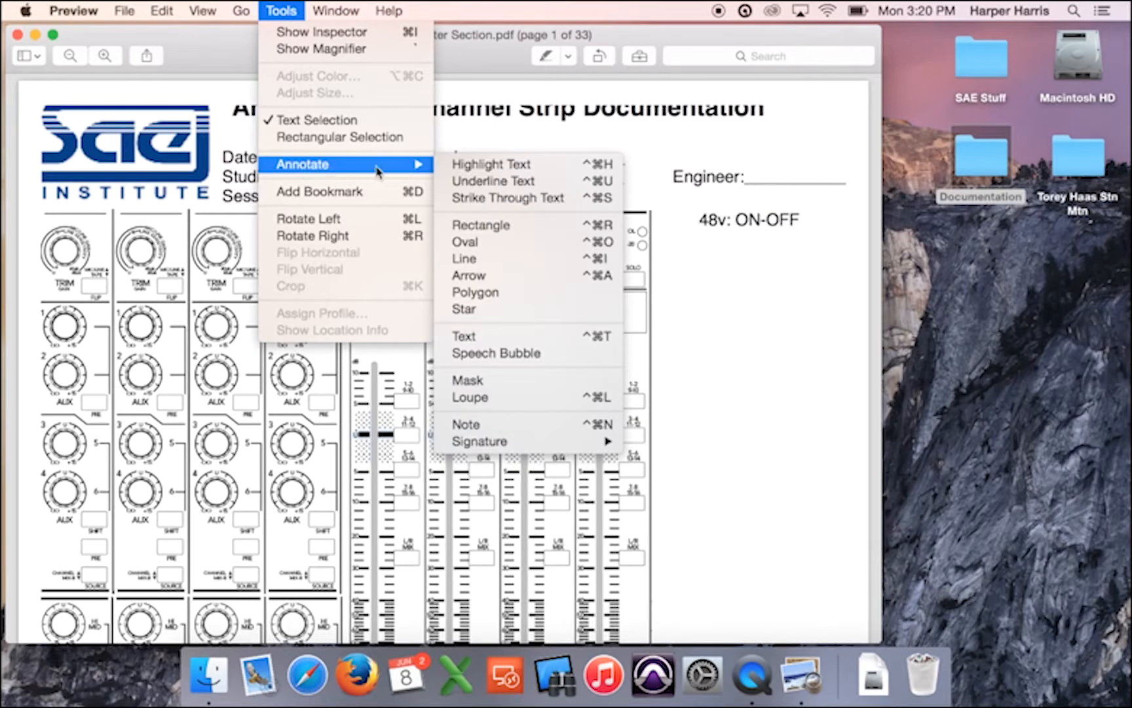
pyautogui.click(465, 336)
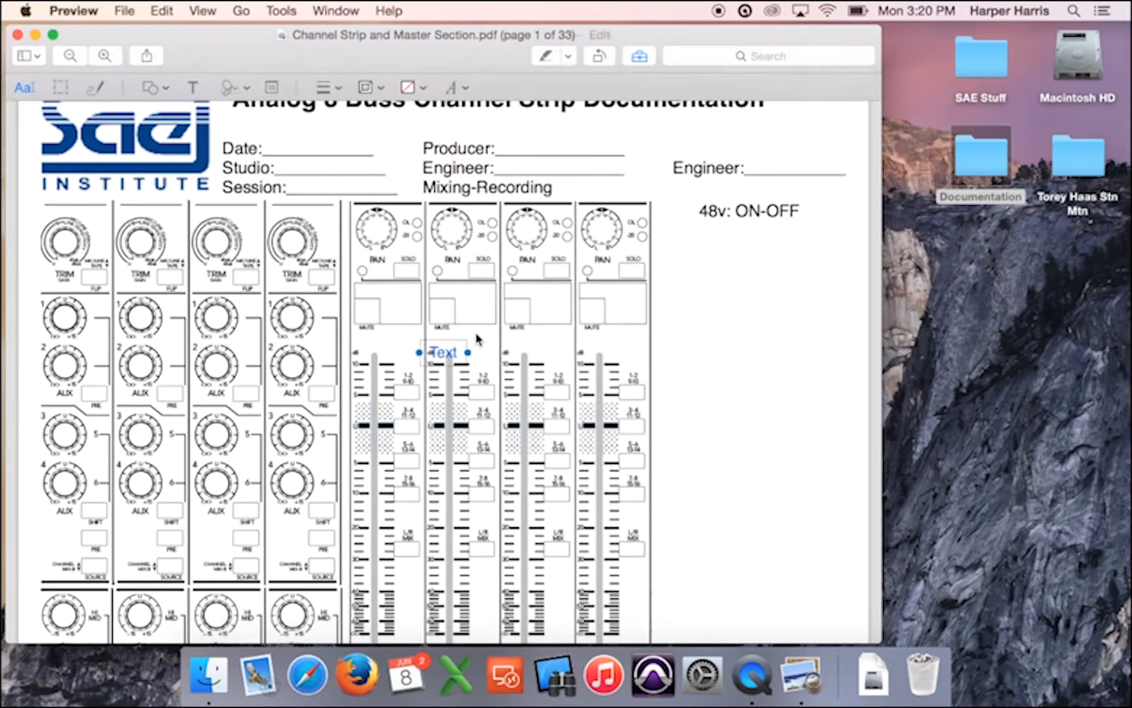
pyautogui.moveTo(445, 352); pyautogui.dragTo(417, 305)
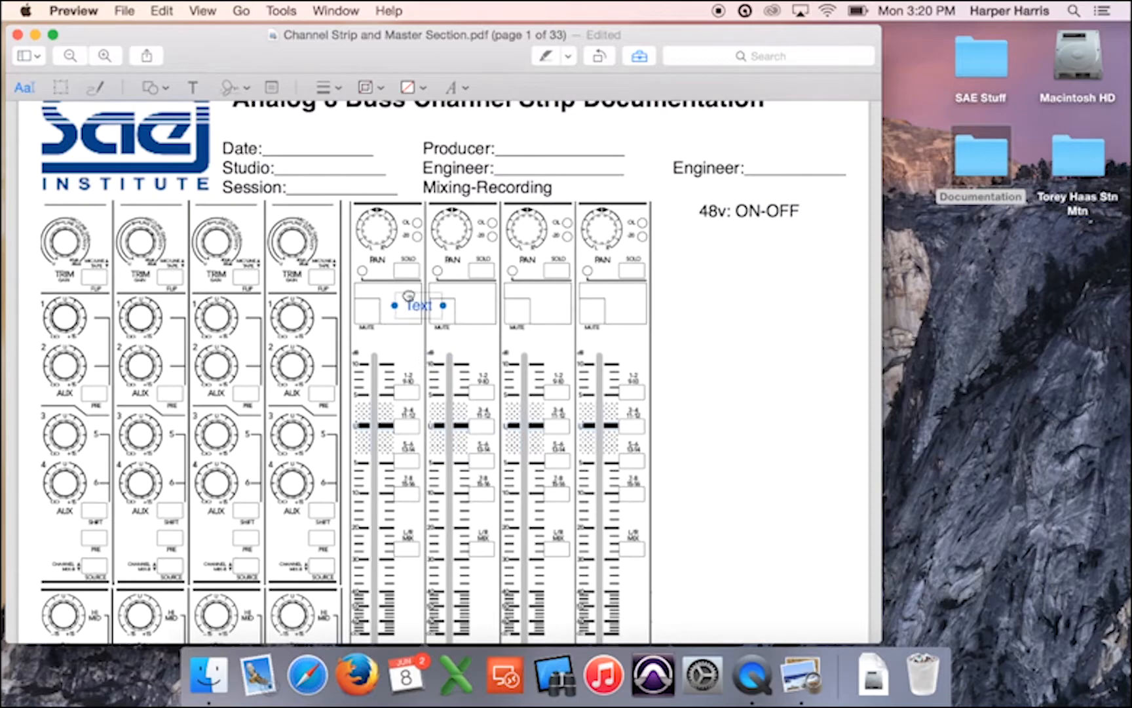
pyautogui.moveTo(419, 305); pyautogui.dragTo(284, 144)
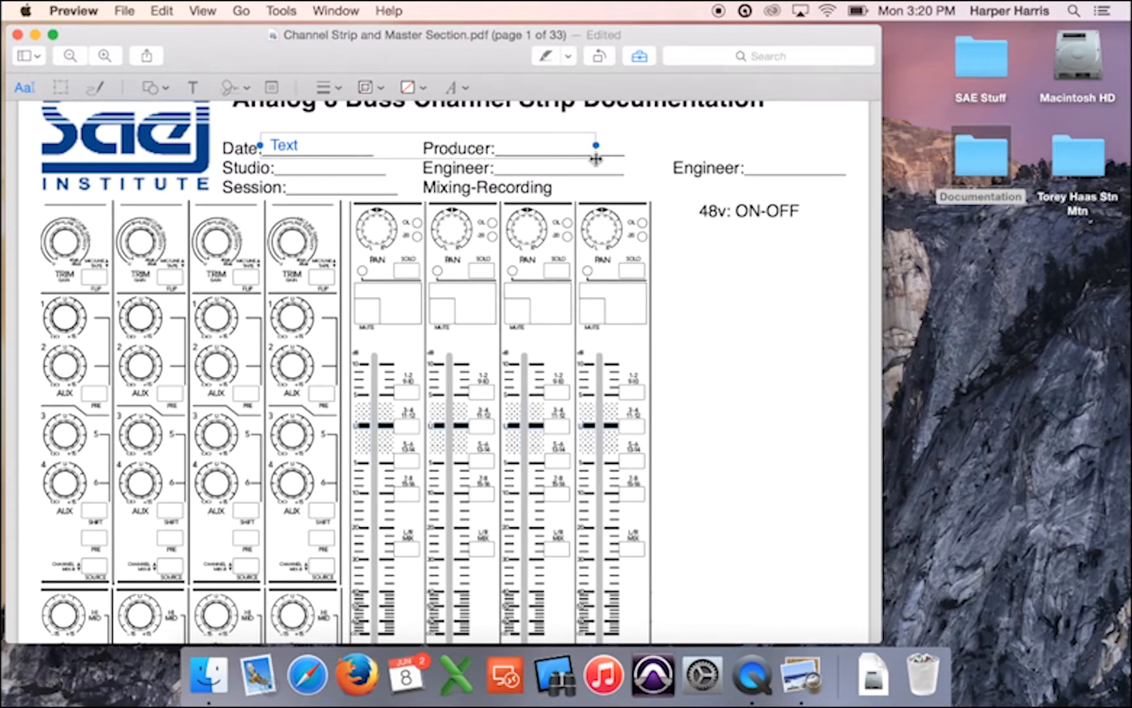
pyautogui.moveTo(595, 146); pyautogui.dragTo(852, 151)
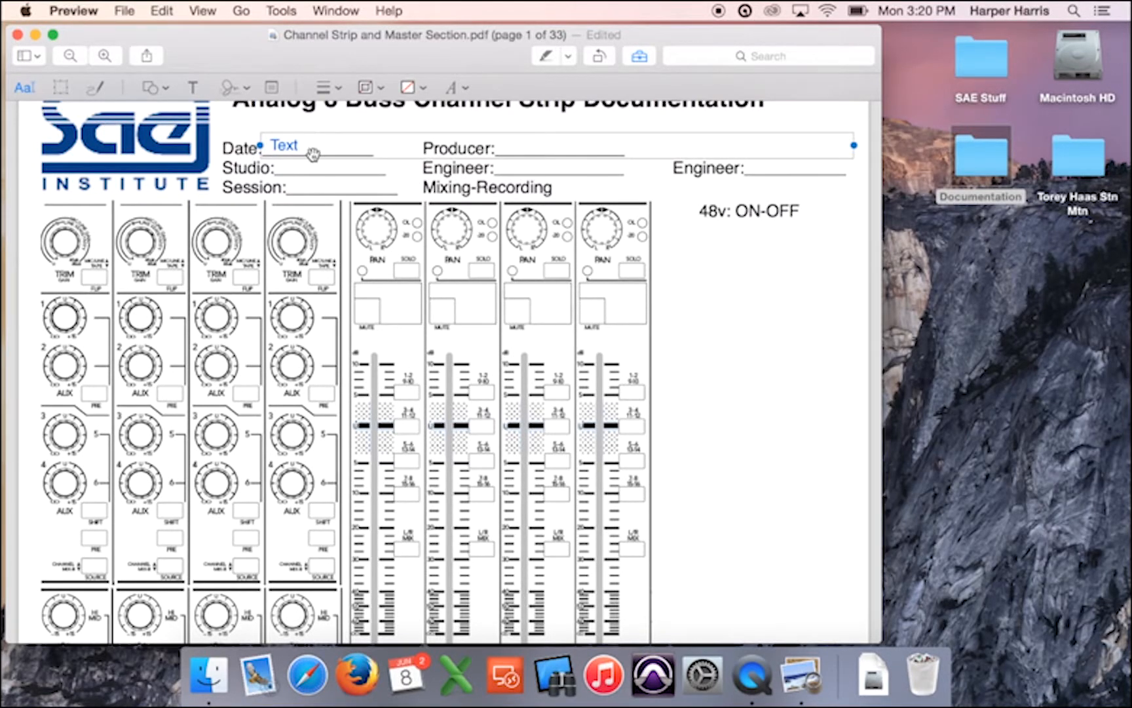
# Step: Type date 6/8/15 and producer 'Some Producer' into the header text box, adjusting font settings
pyautogui.click(310, 148)
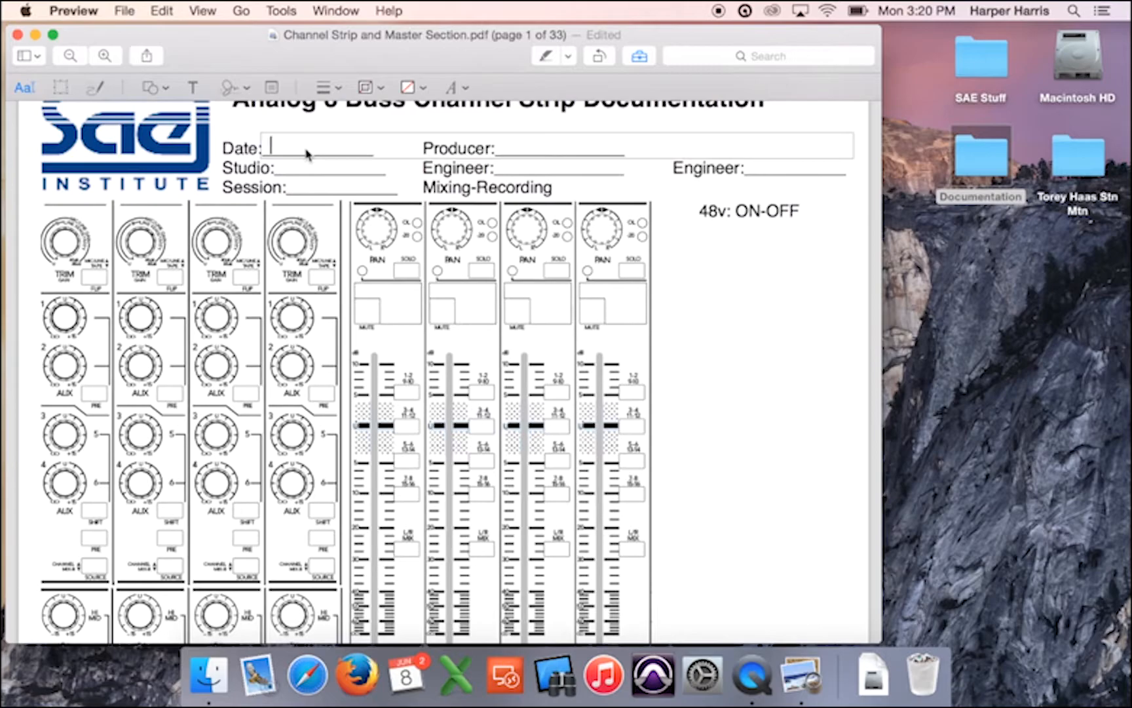
pyautogui.write('6/8/')
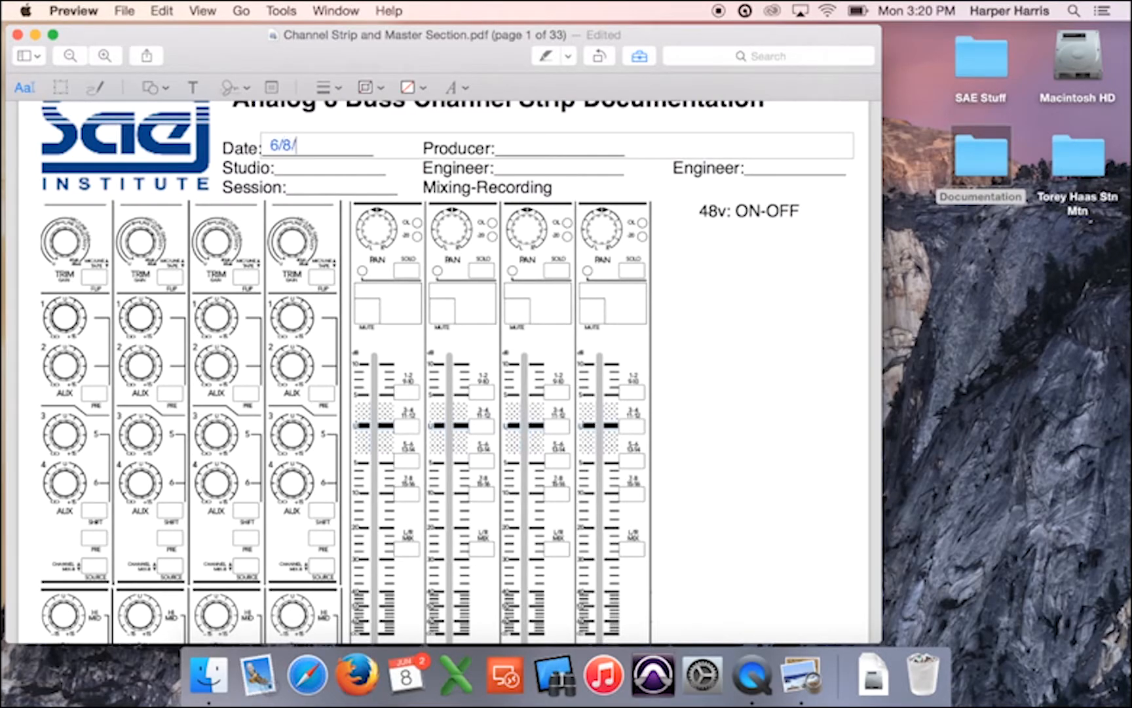
pyautogui.write('15')
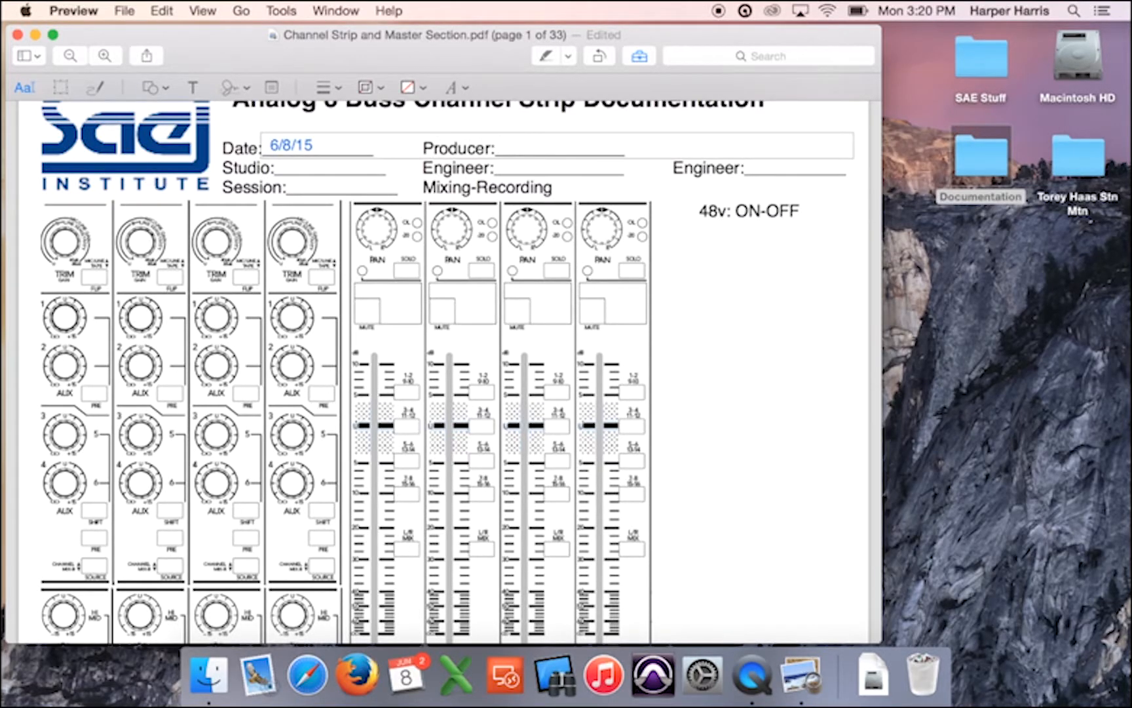
pyautogui.click(502, 148)
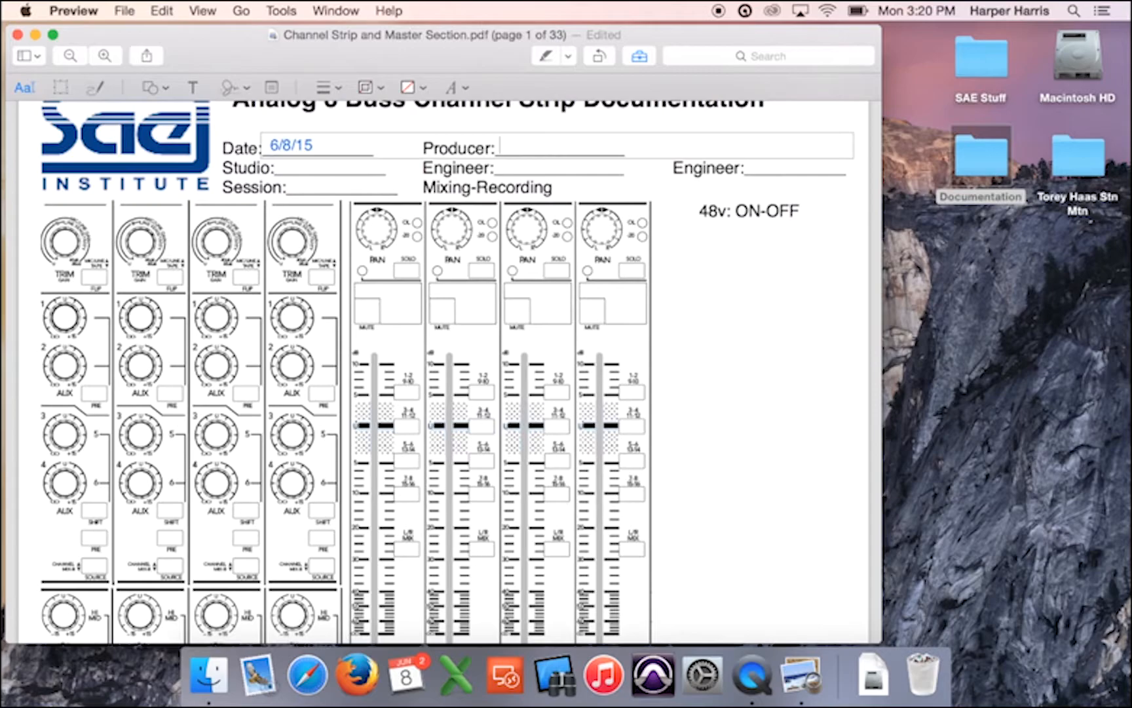
pyautogui.write('Some Producer')
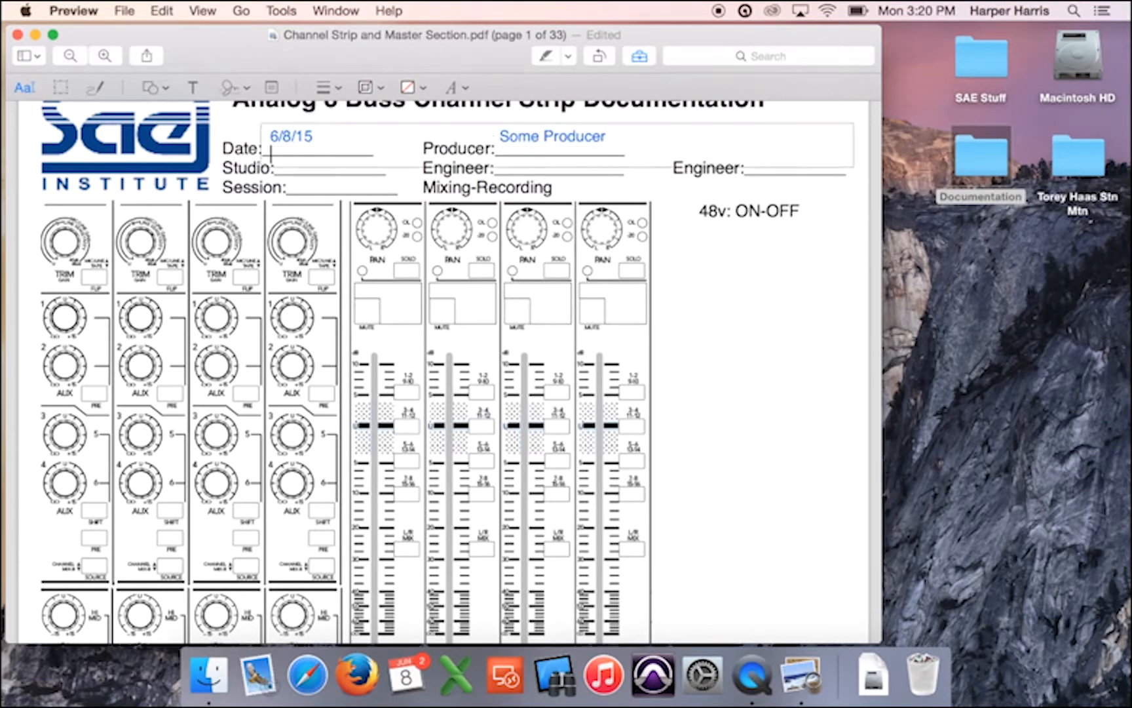
pyautogui.click(290, 141)
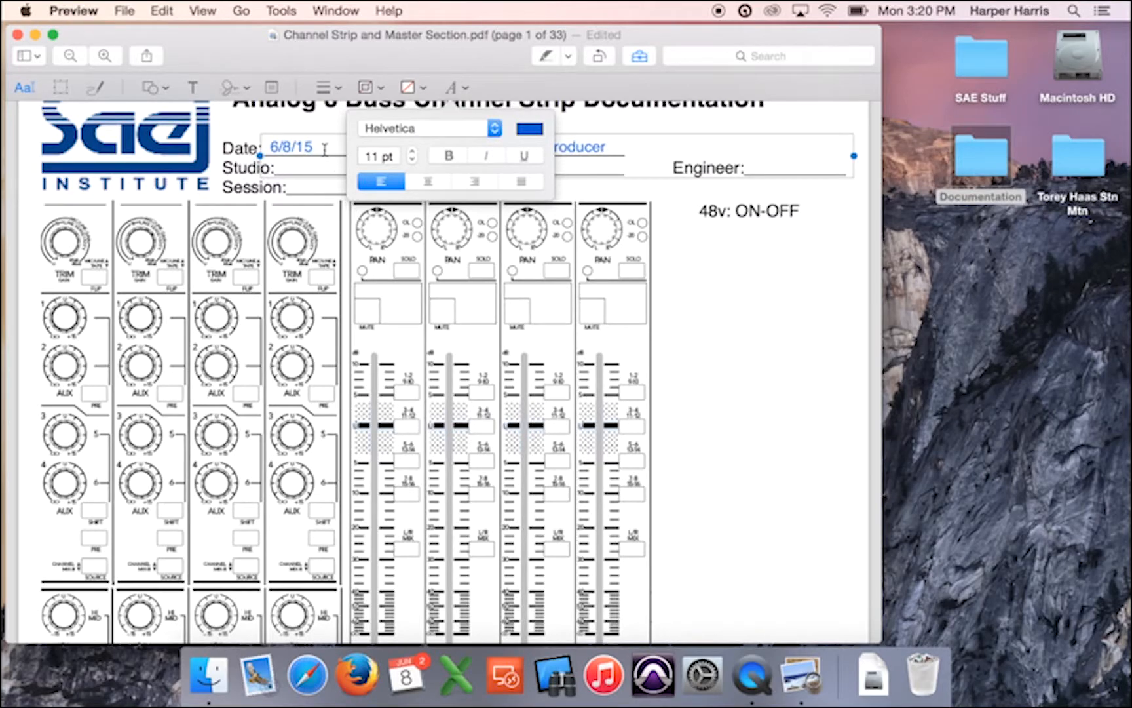
pyautogui.click(427, 181)
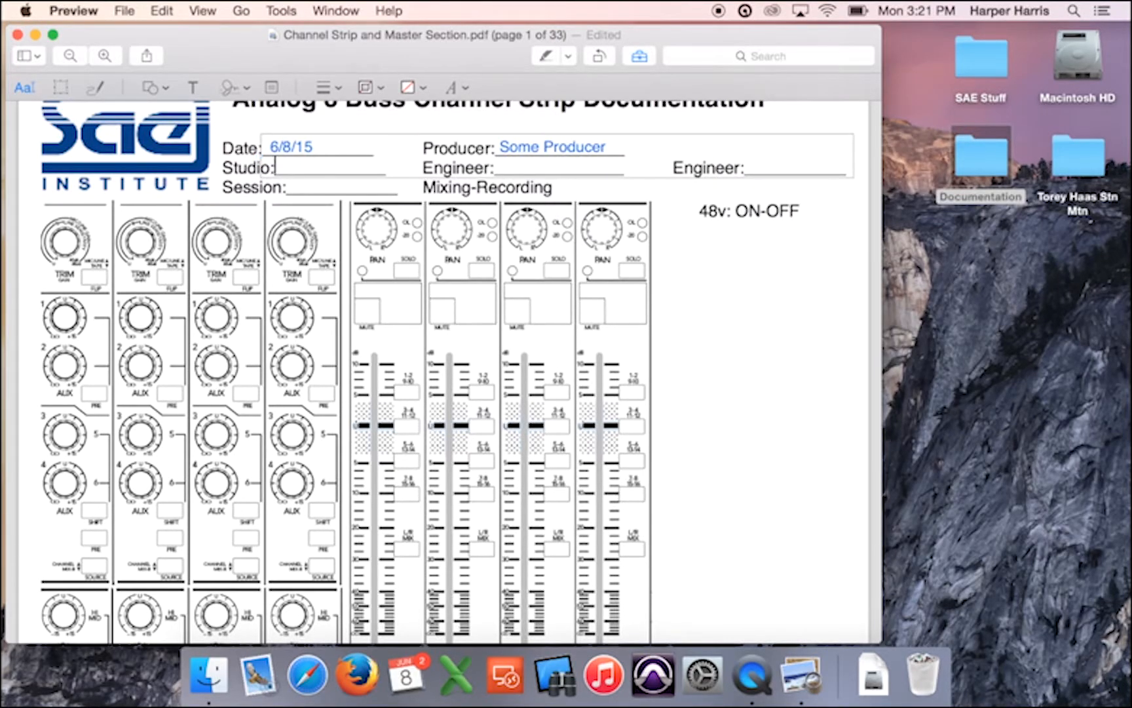
pyautogui.write('A98')
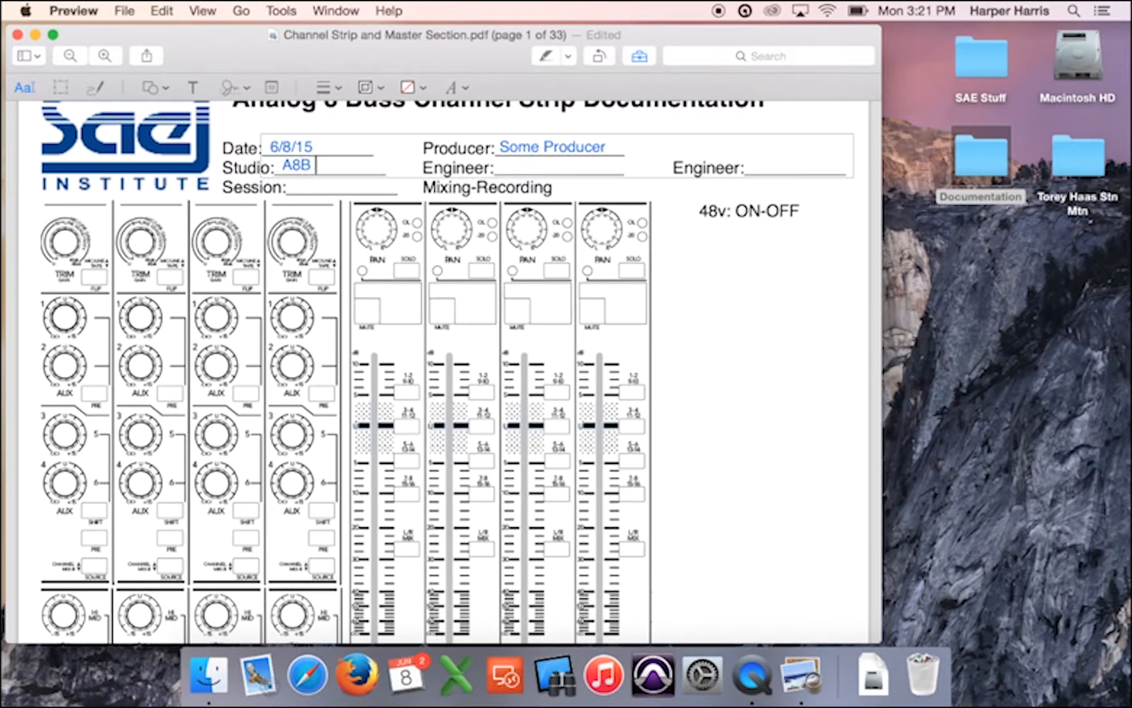
pyautogui.click(419, 167)
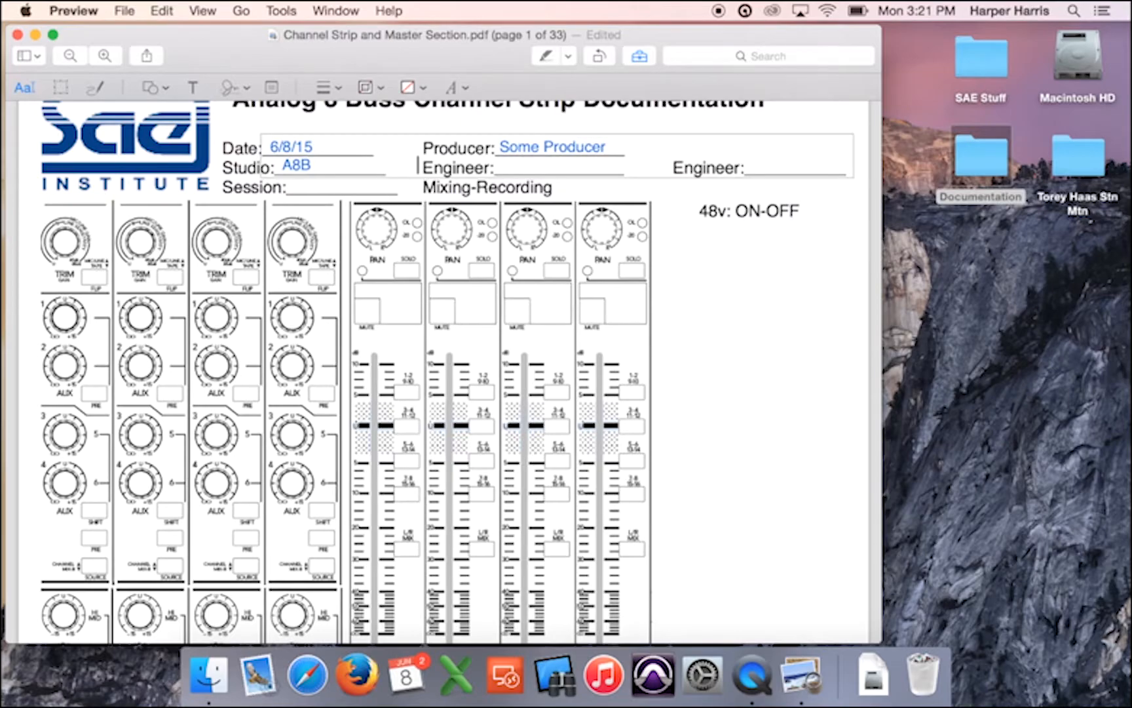
pyautogui.write('H')
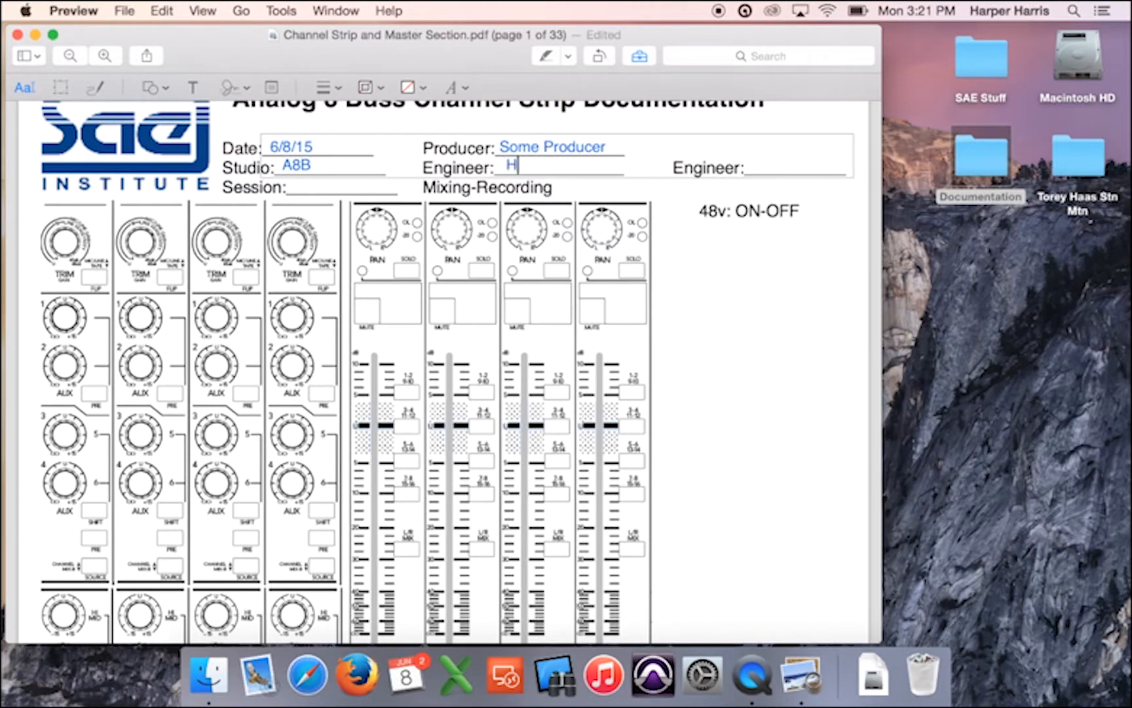
pyautogui.write('arper Harris')
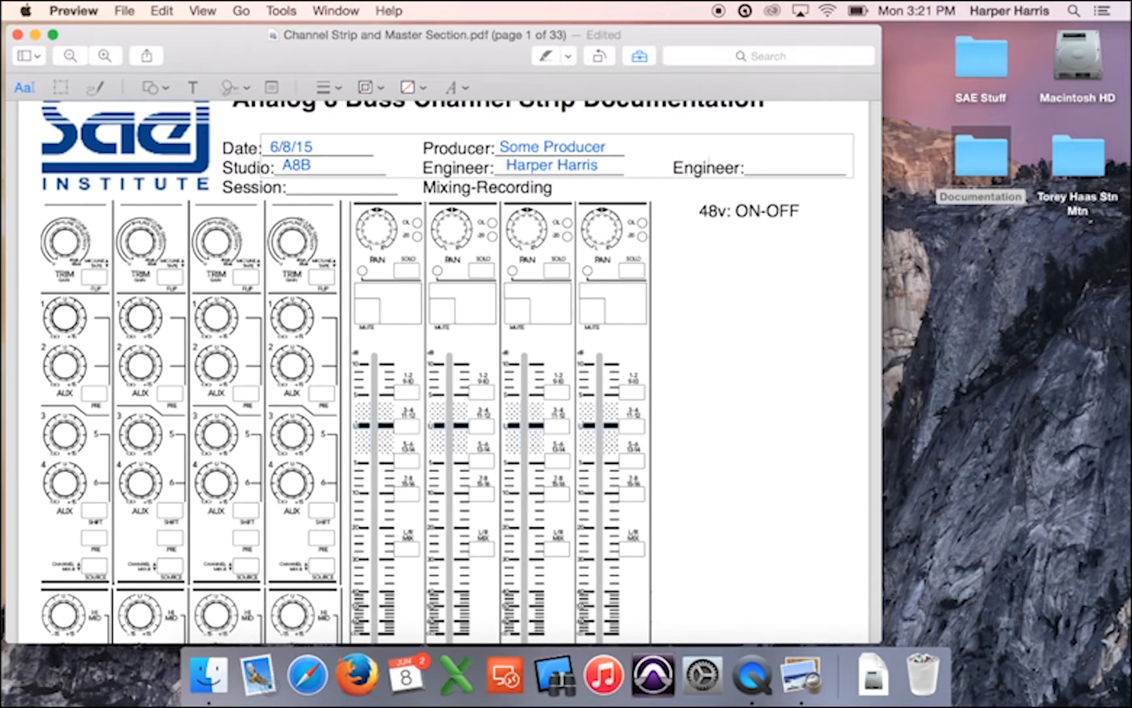
pyautogui.write('N/A')
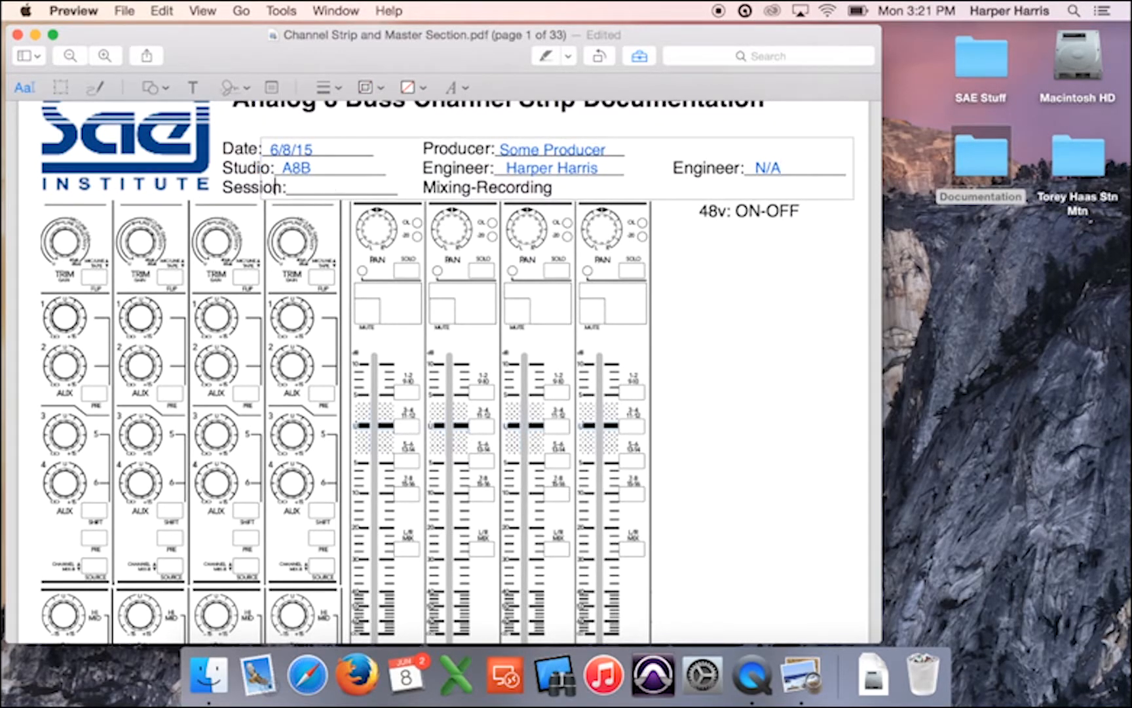
pyautogui.write('A8B')
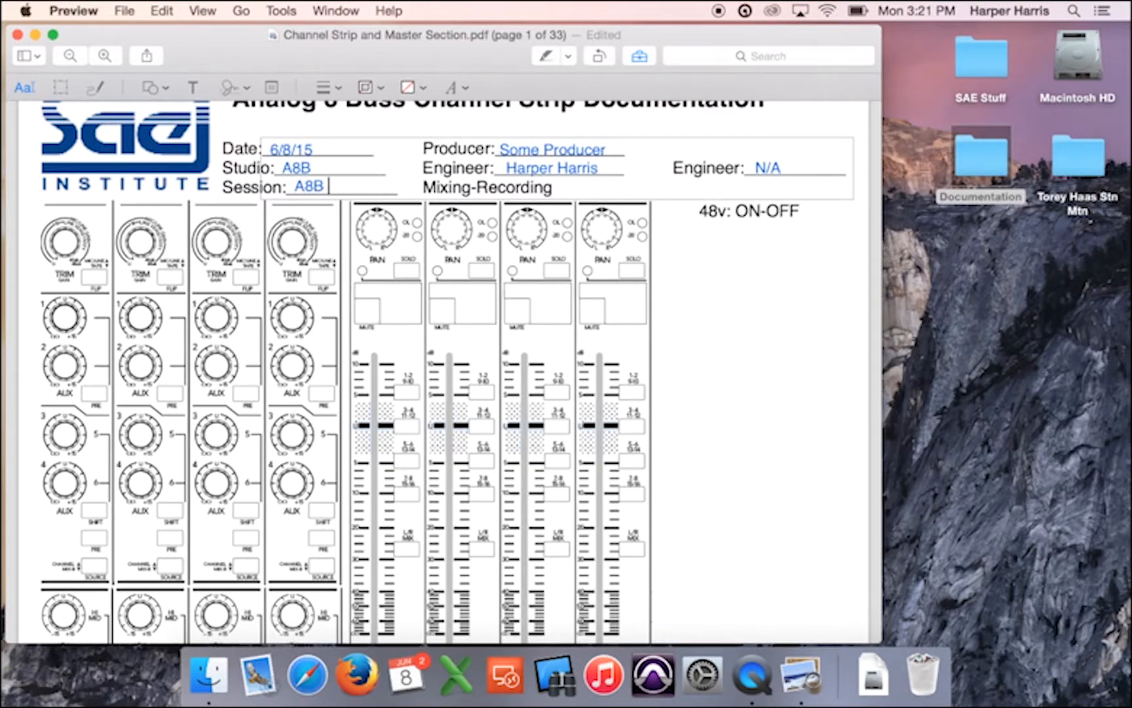
pyautogui.write('Project')
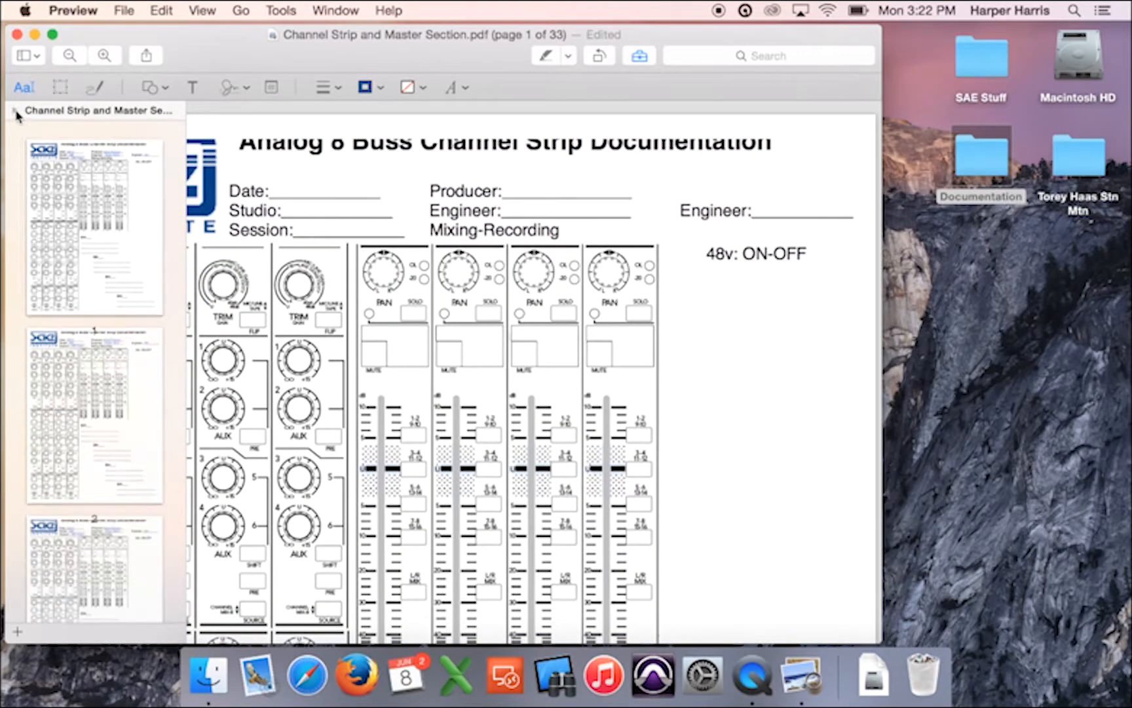
# Step: Hide the page thumbnail sidebar and show the annotation shapes list
pyautogui.click(14, 116)
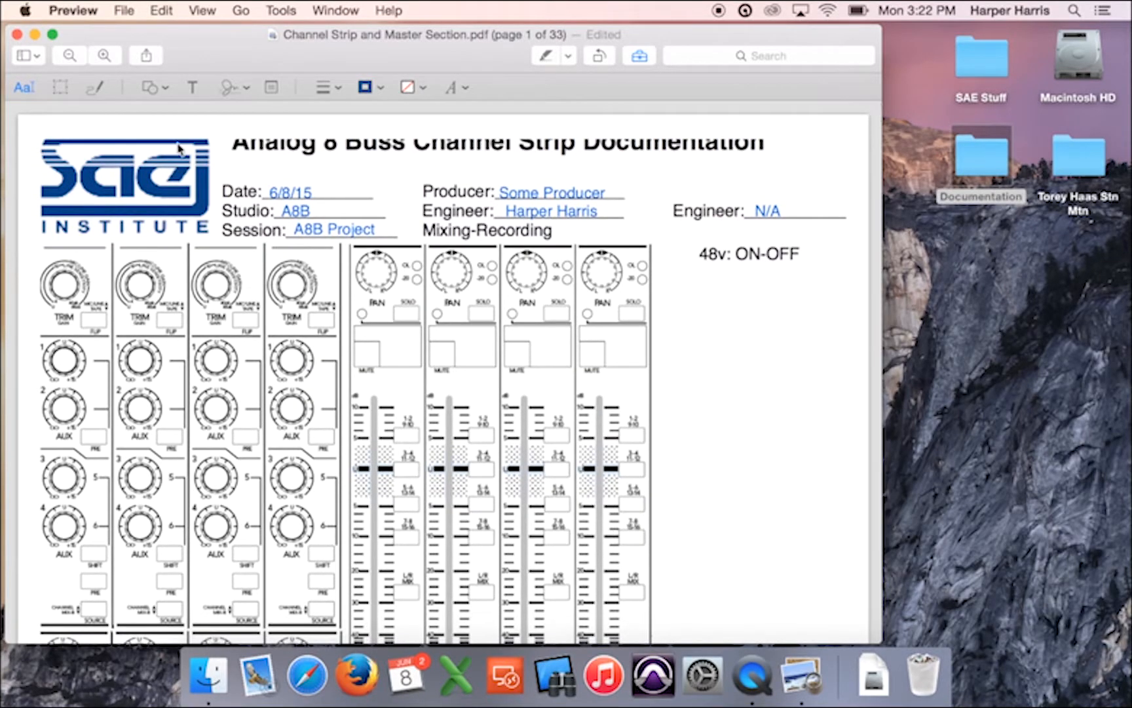
pyautogui.click(149, 86)
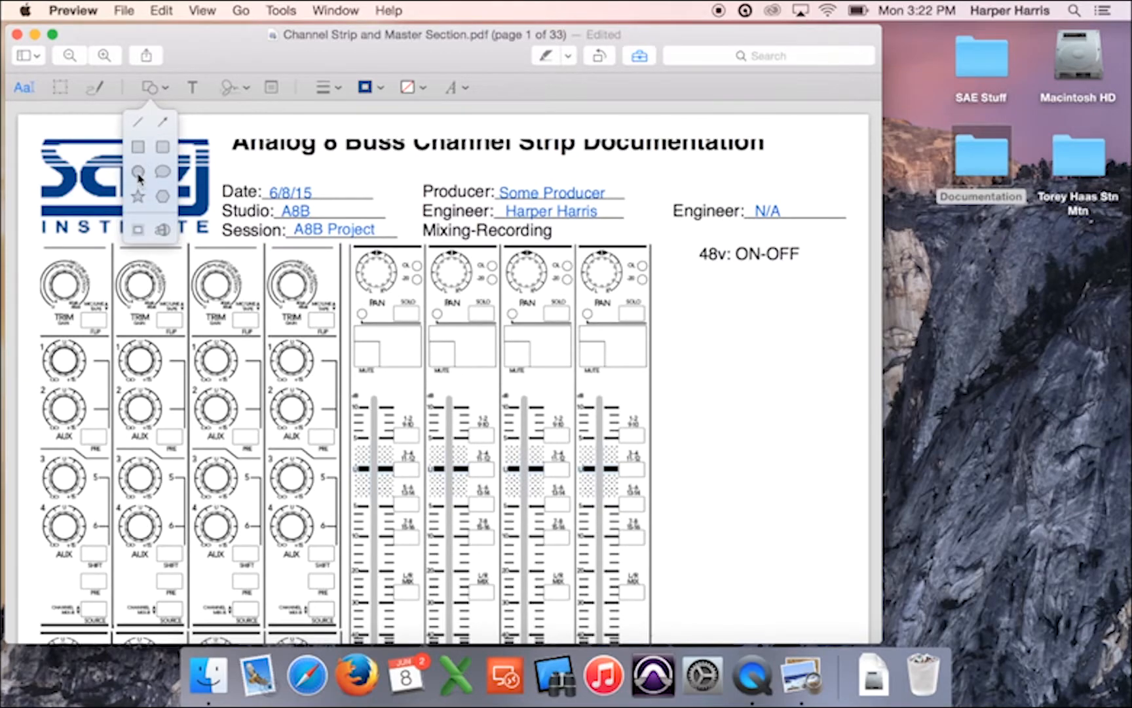
# Step: Draw a blue oval, then move and resize it around the word 'Mixing'
pyautogui.moveTo(321, 292); pyautogui.dragTo(595, 498)
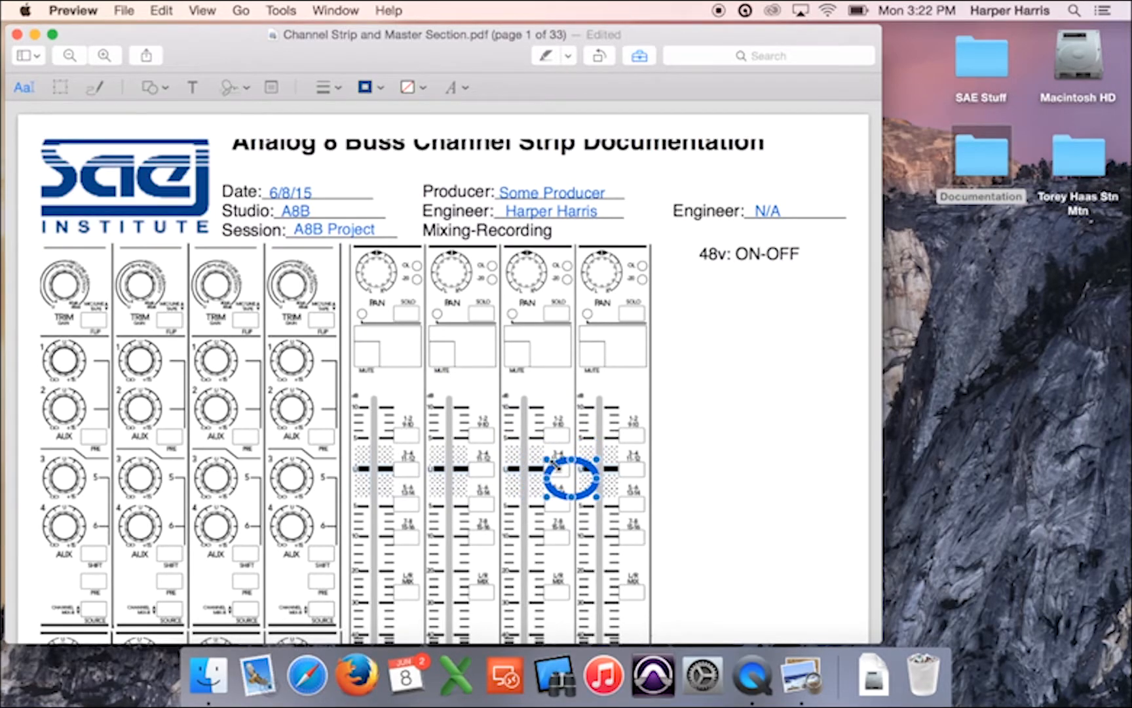
pyautogui.moveTo(567, 478); pyautogui.dragTo(445, 231)
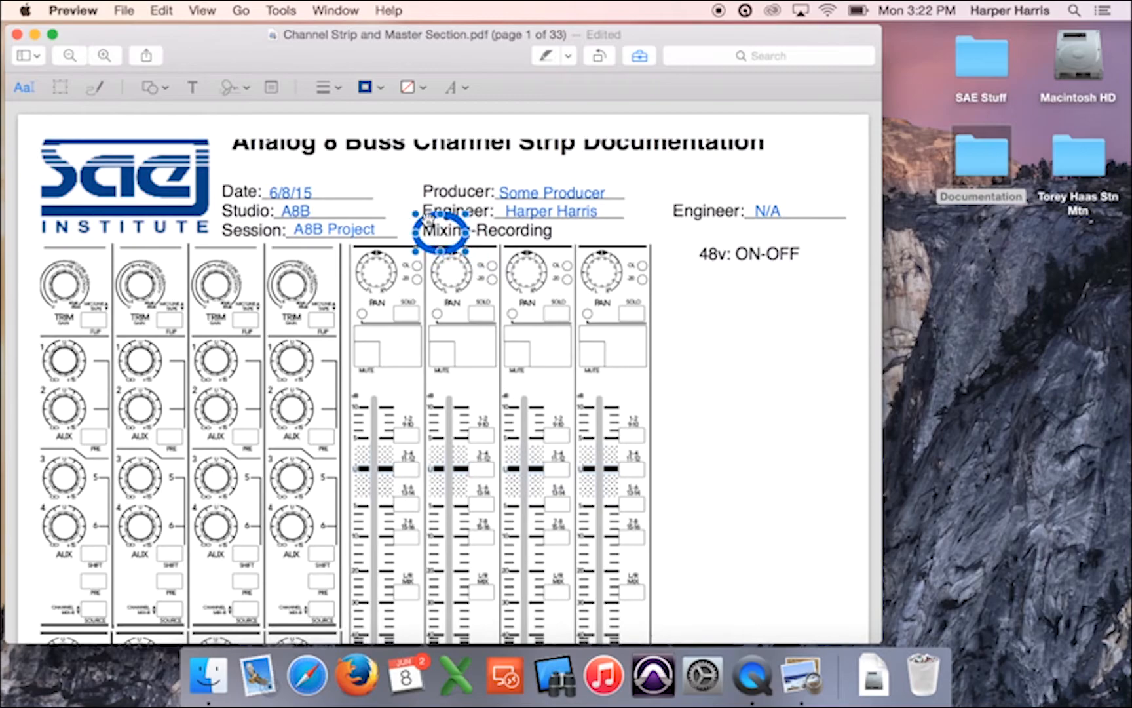
pyautogui.moveTo(445, 242); pyautogui.dragTo(469, 228)
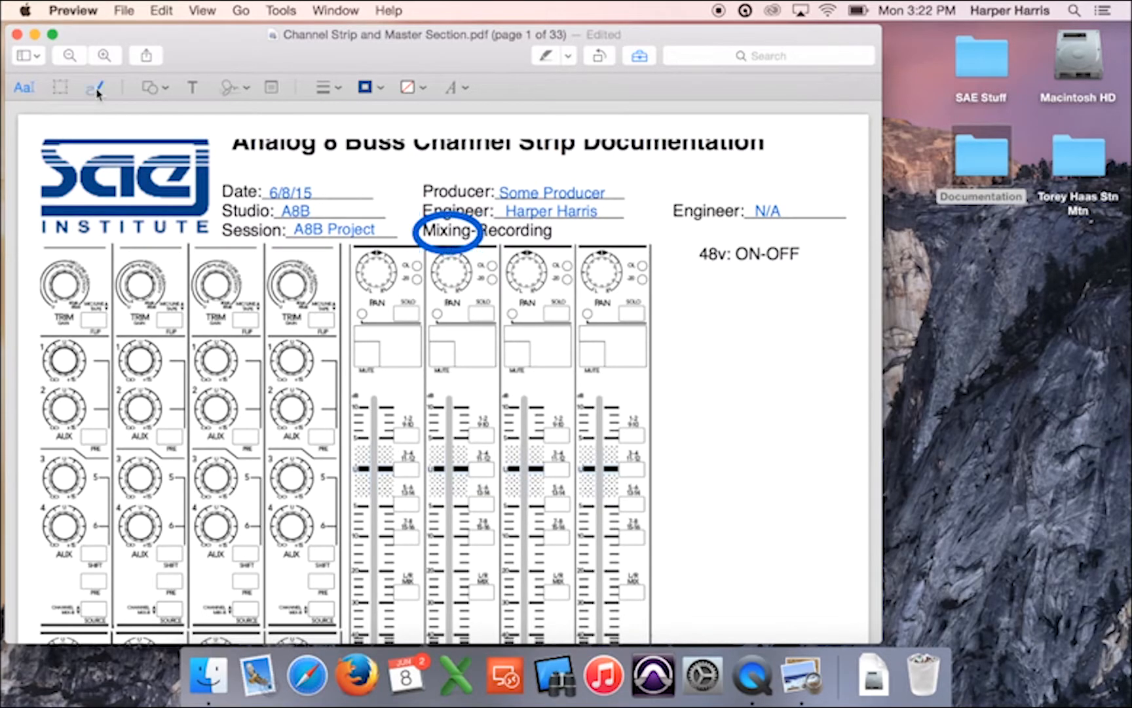
# Step: Sketch circles around the L/R MIX boxes on channels two, three and four
pyautogui.scroll(-3)
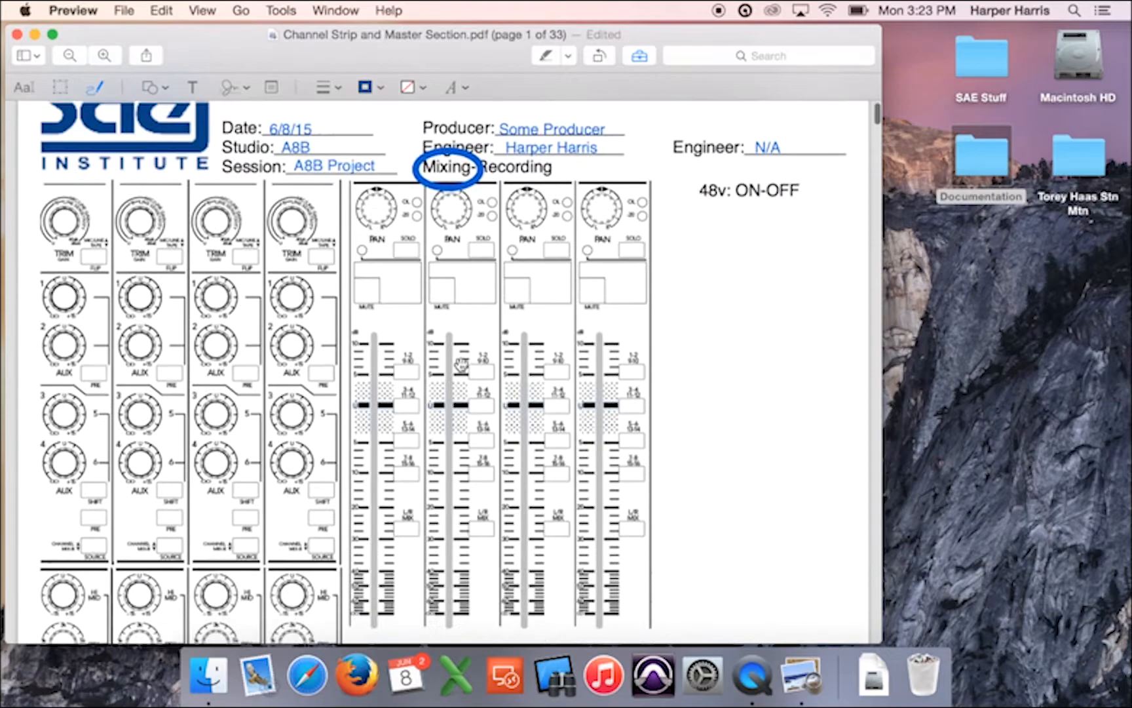
pyautogui.scroll(-3)
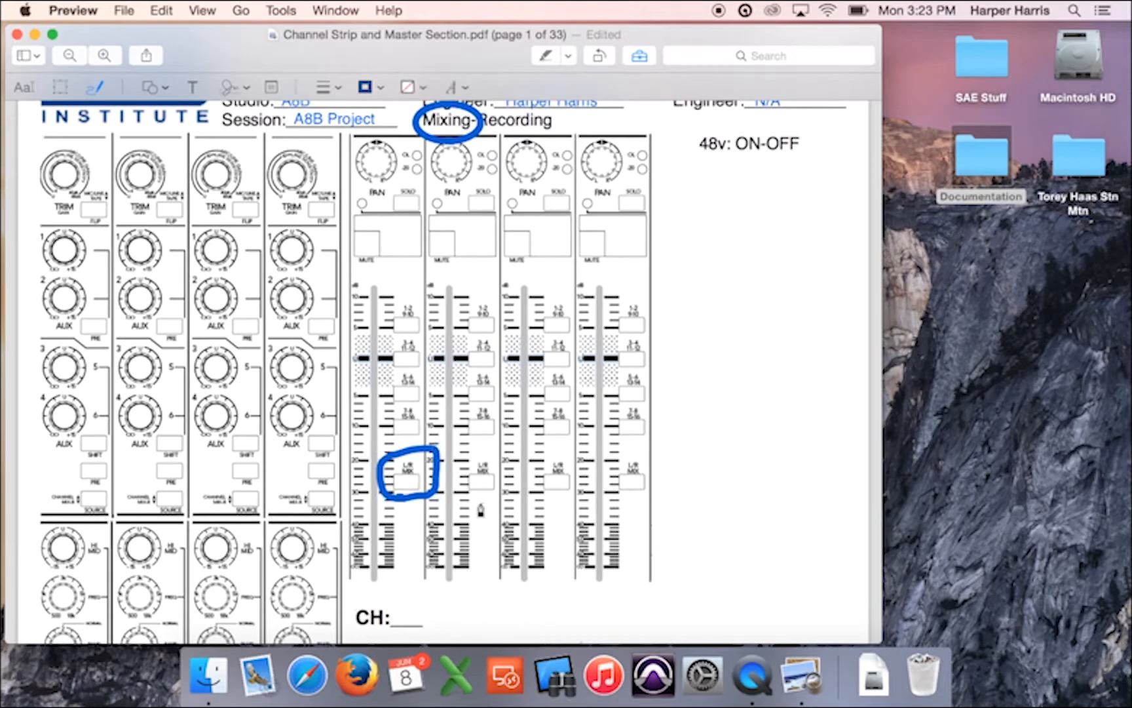
pyautogui.moveTo(462, 480); pyautogui.dragTo(512, 480)
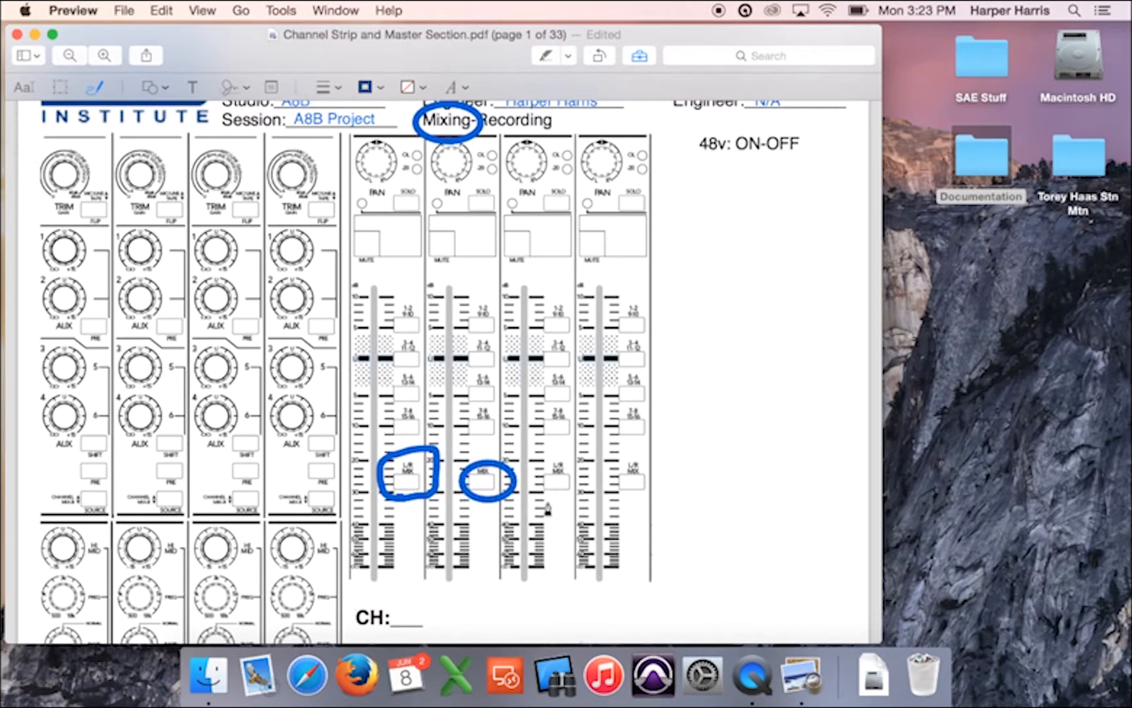
pyautogui.moveTo(545, 483); pyautogui.dragTo(589, 483)
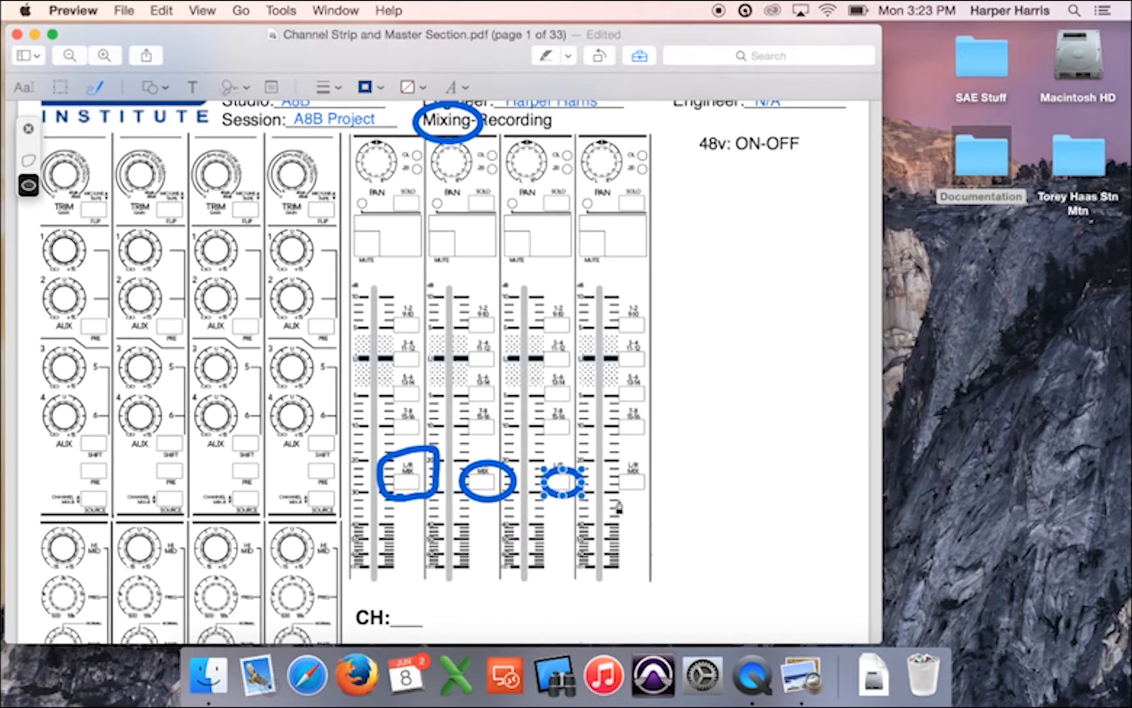
pyautogui.moveTo(567, 477); pyautogui.dragTo(629, 477)
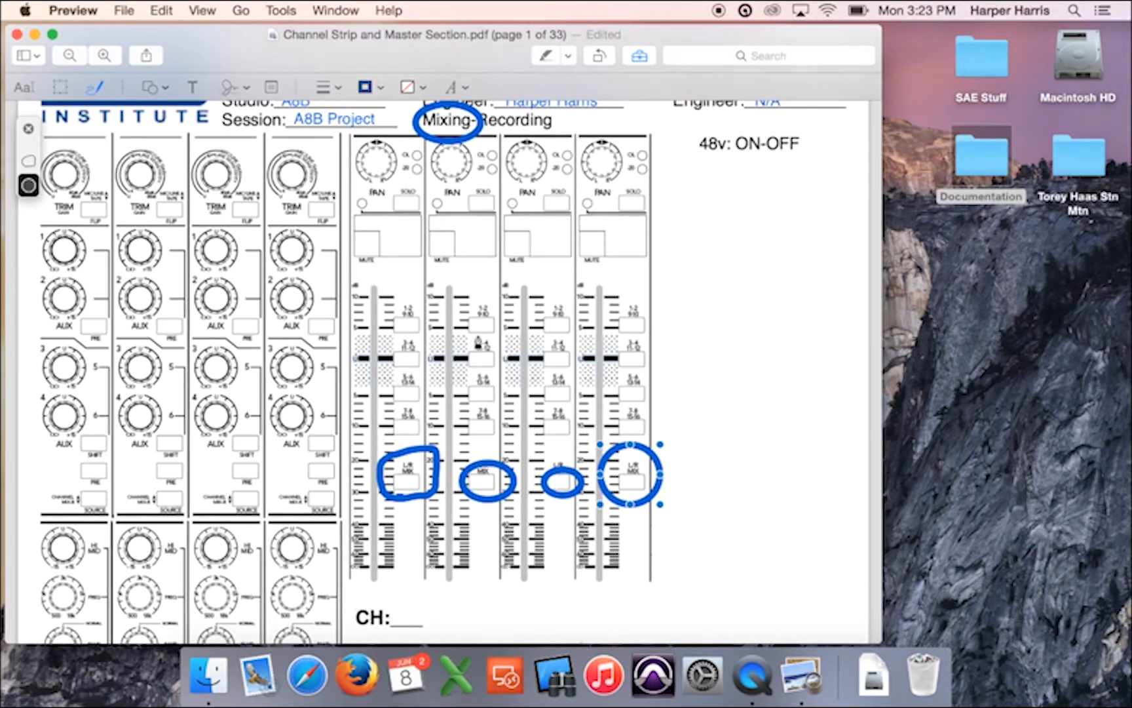
pyautogui.scroll(-3)
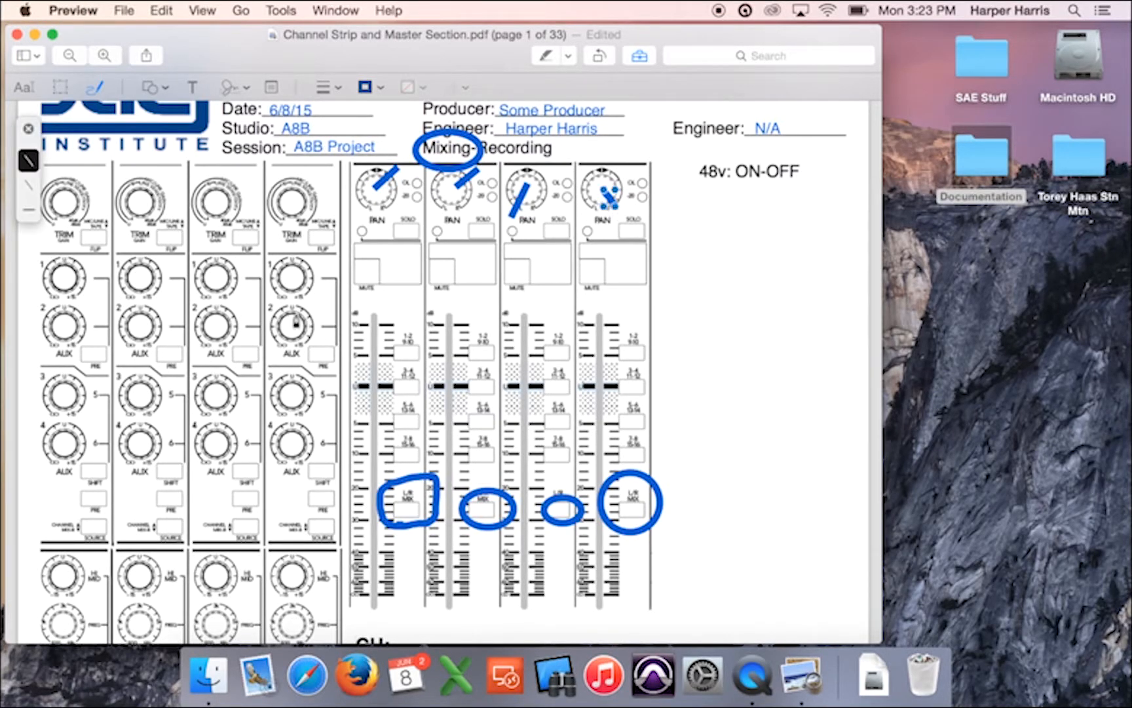
pyautogui.moveTo(217, 282)
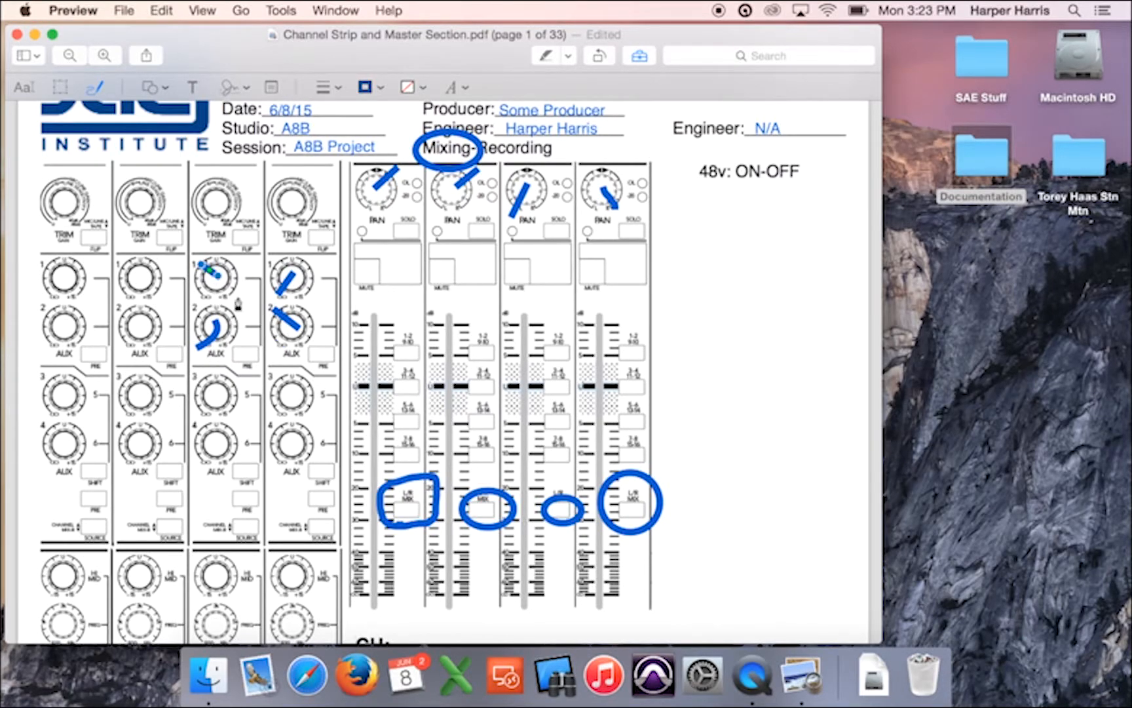
pyautogui.scroll(-3)
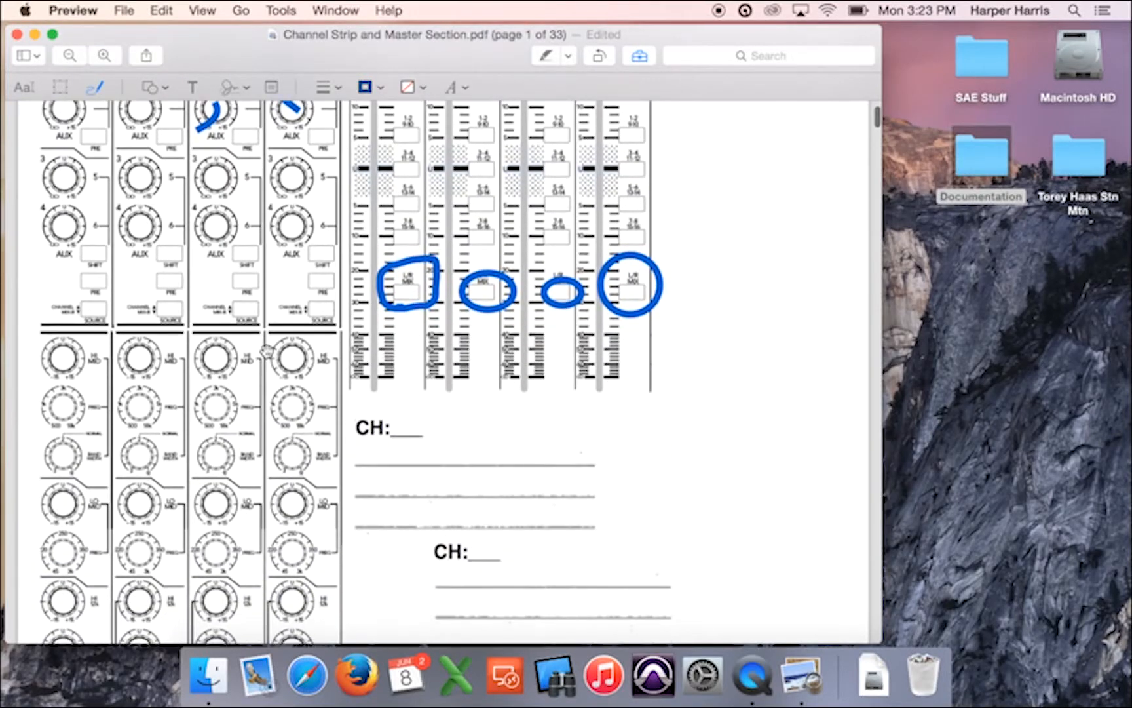
# Step: Sketch pointer strokes on the LO 80 EQ knobs of channels three and four
pyautogui.scroll(-3)
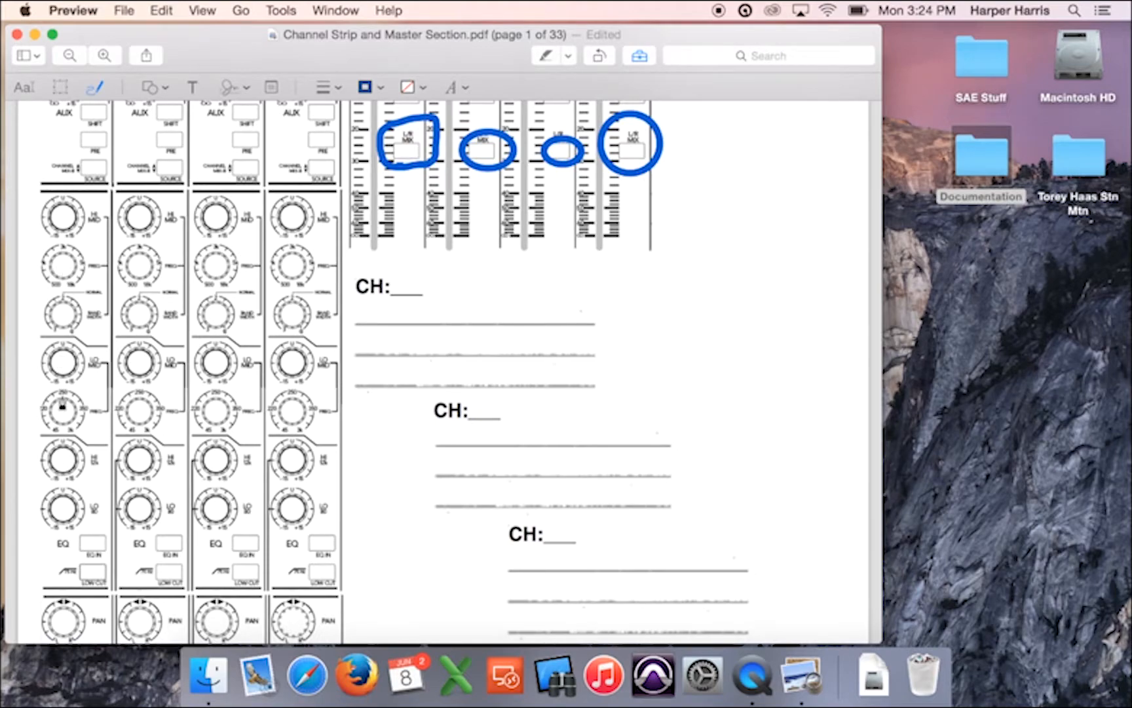
pyautogui.moveTo(62, 461)
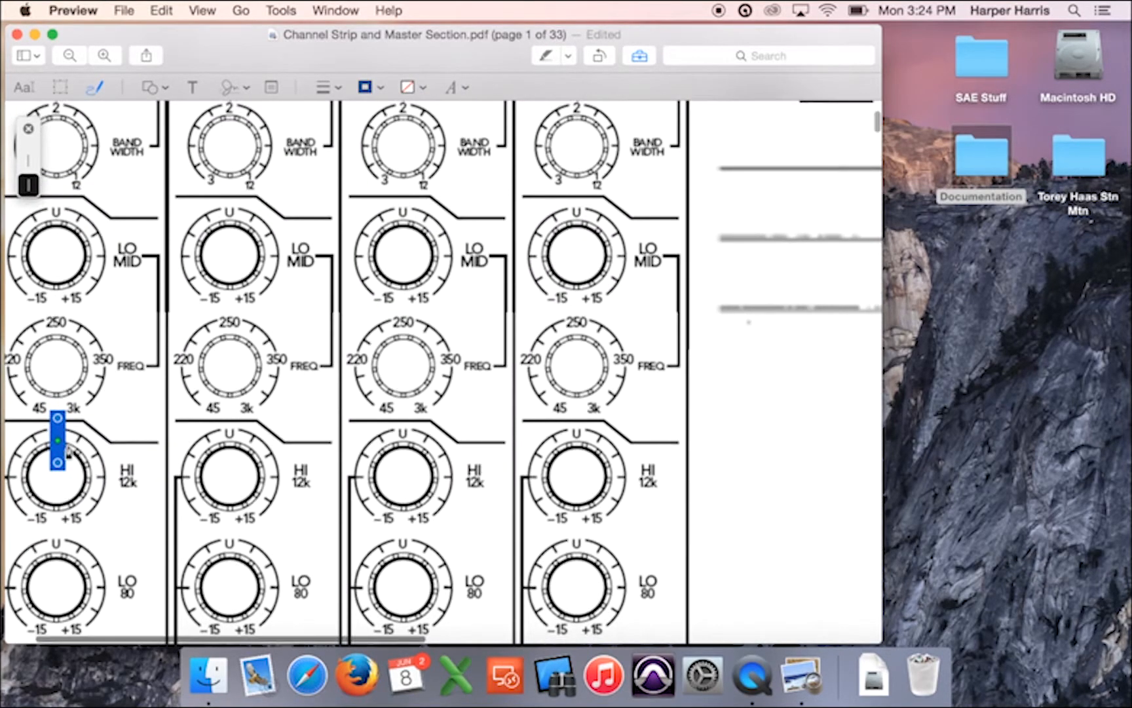
pyautogui.scroll(-3)
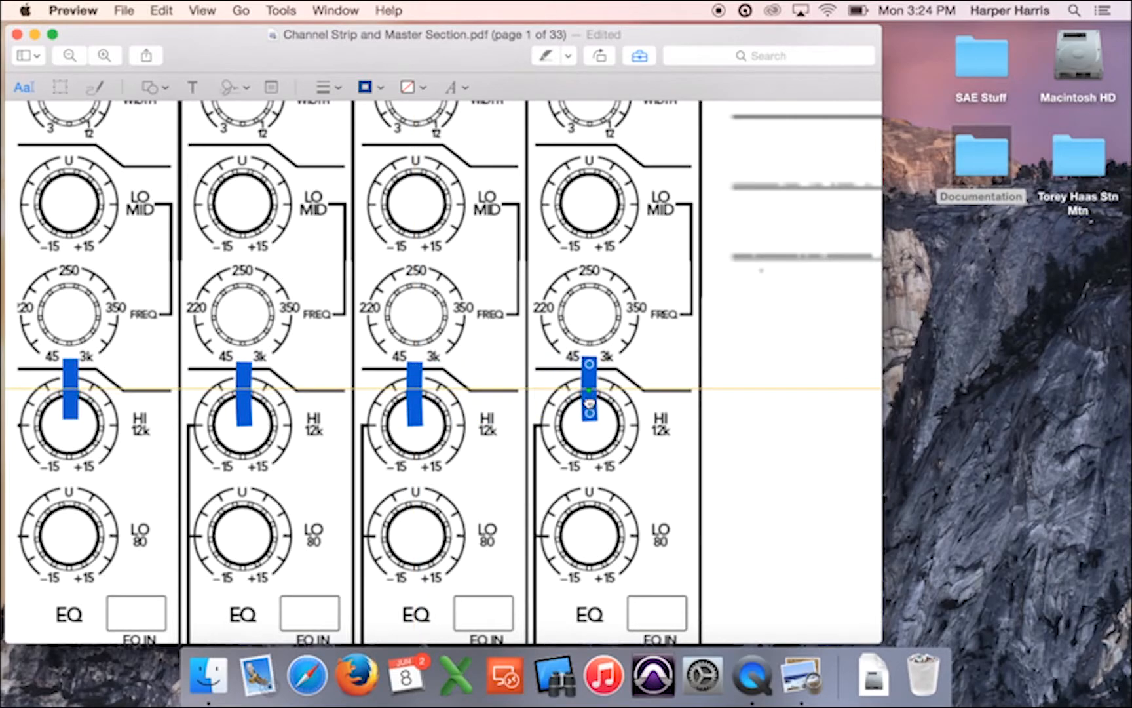
pyautogui.moveTo(589, 390); pyautogui.dragTo(589, 512)
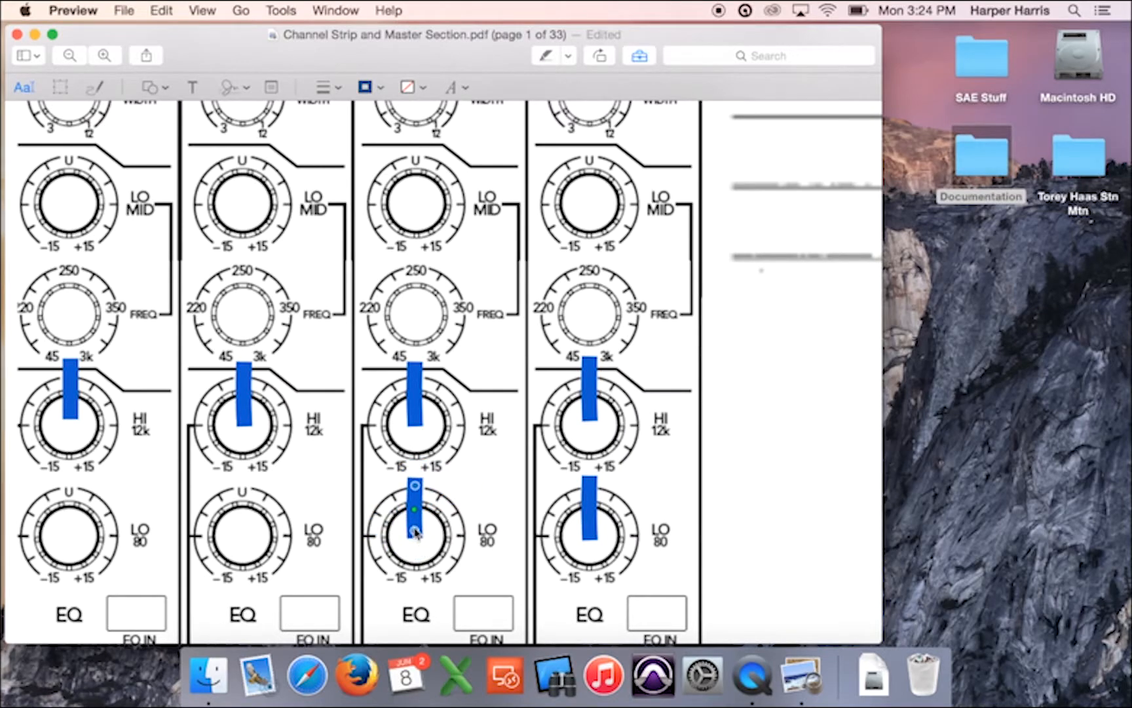
pyautogui.moveTo(415, 509); pyautogui.dragTo(246, 510)
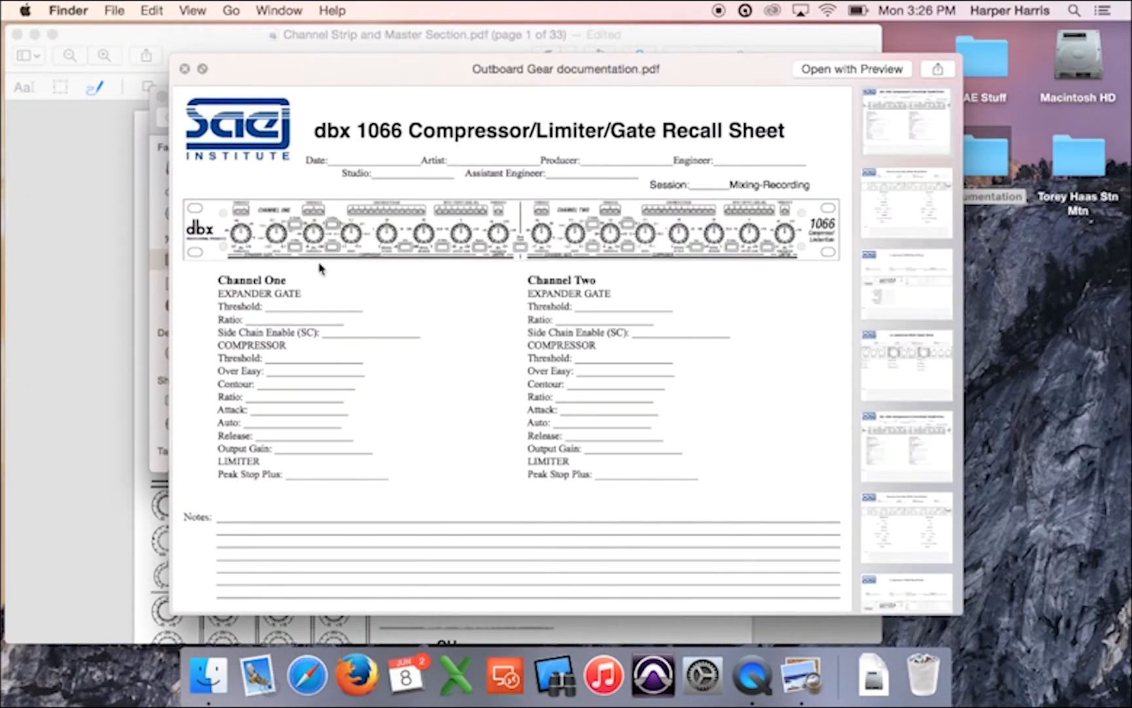
pyautogui.moveTo(288, 302)
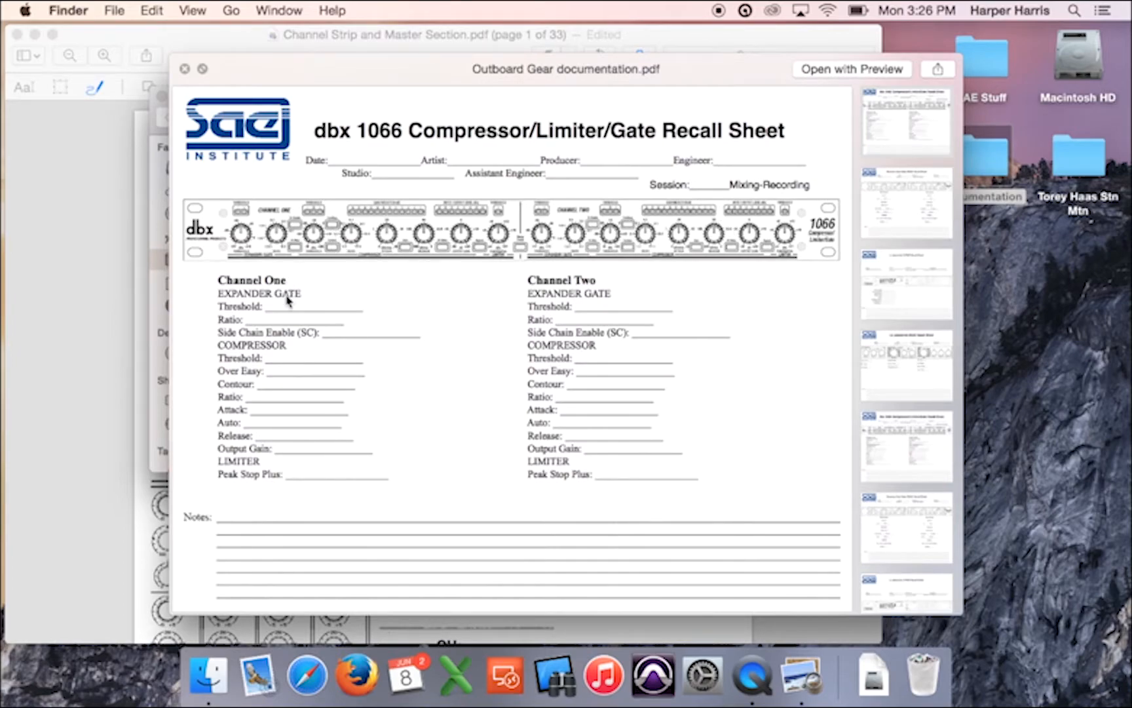
pyautogui.moveTo(300, 410)
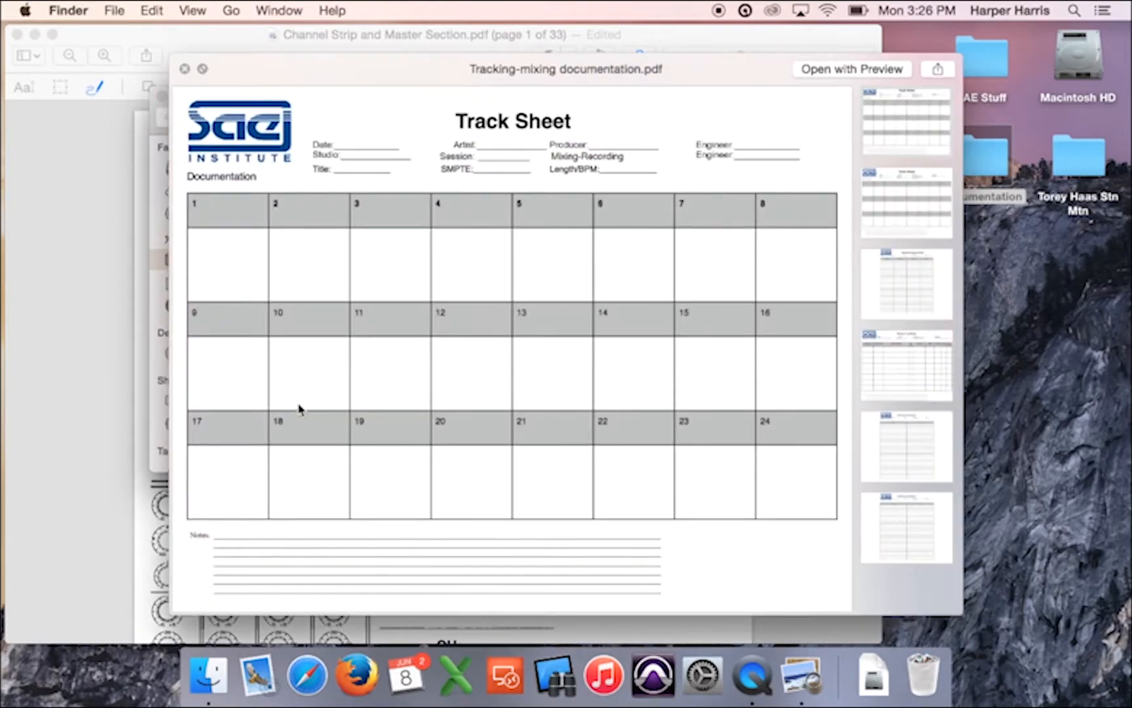
pyautogui.moveTo(646, 275)
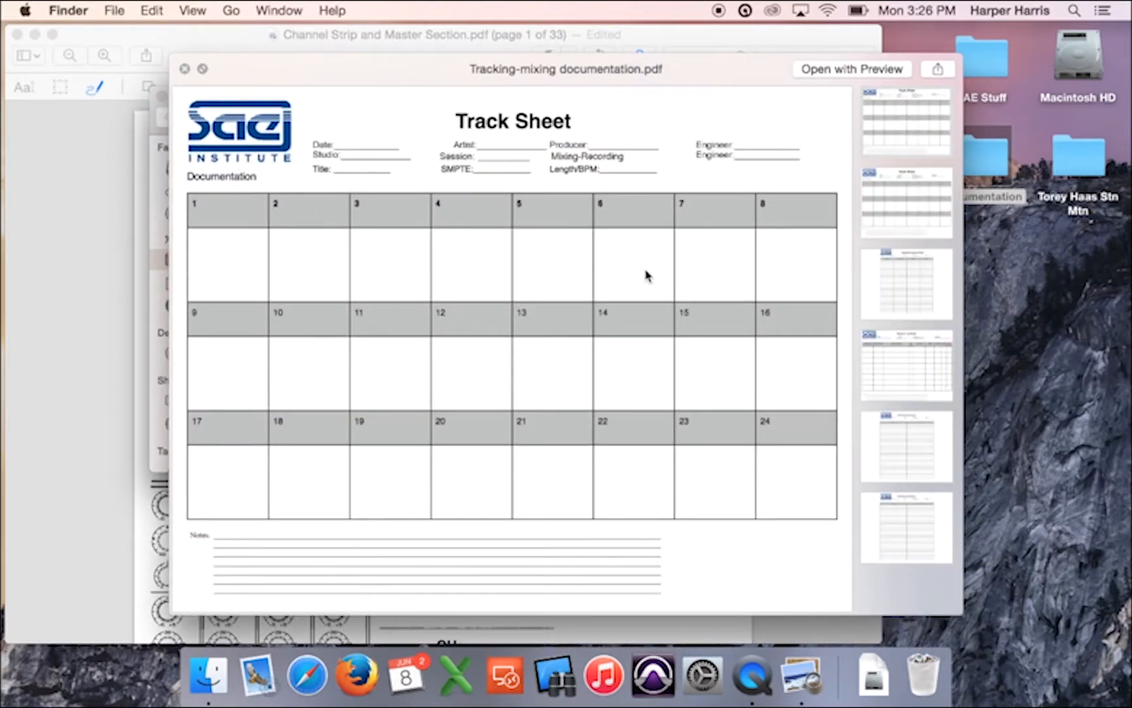
# Step: Scroll through the Tracking-mixing documentation PDF in Quick Look
pyautogui.scroll(-3)
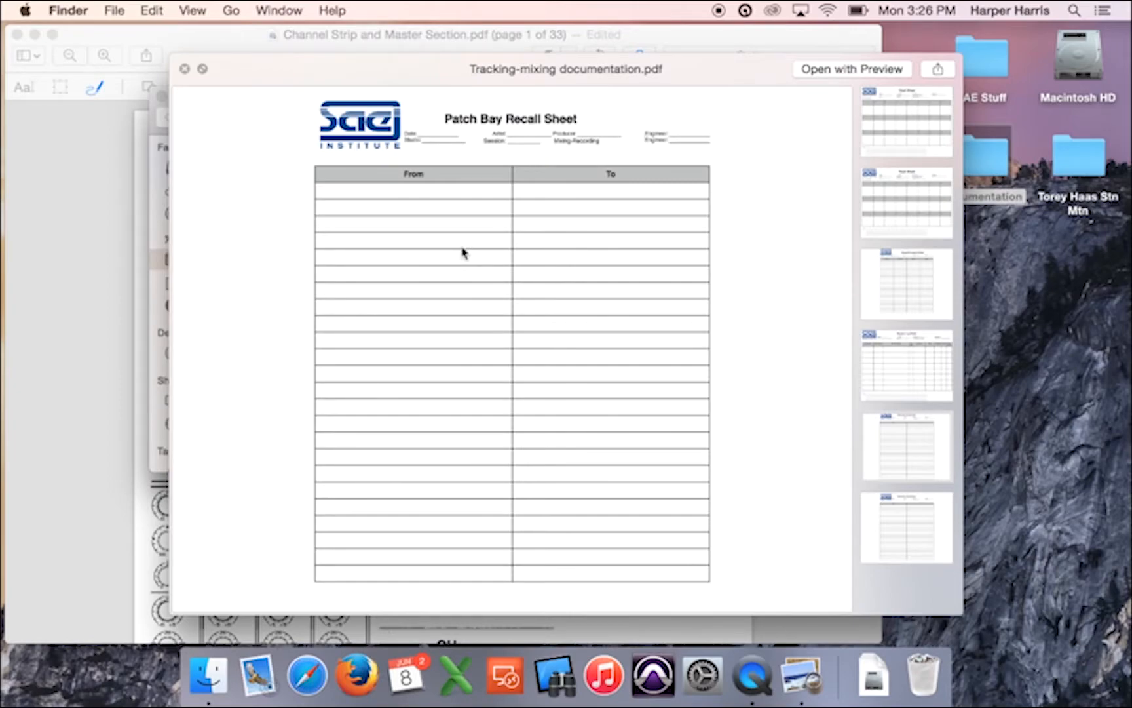
pyautogui.moveTo(436, 162)
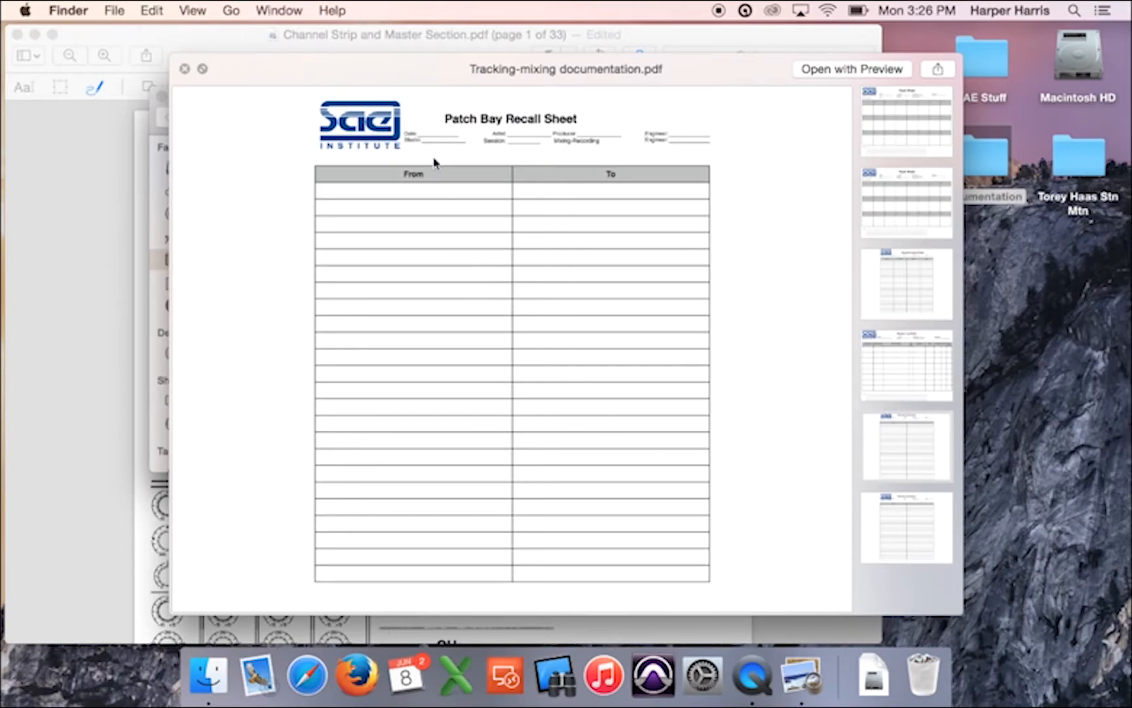
pyautogui.moveTo(636, 148)
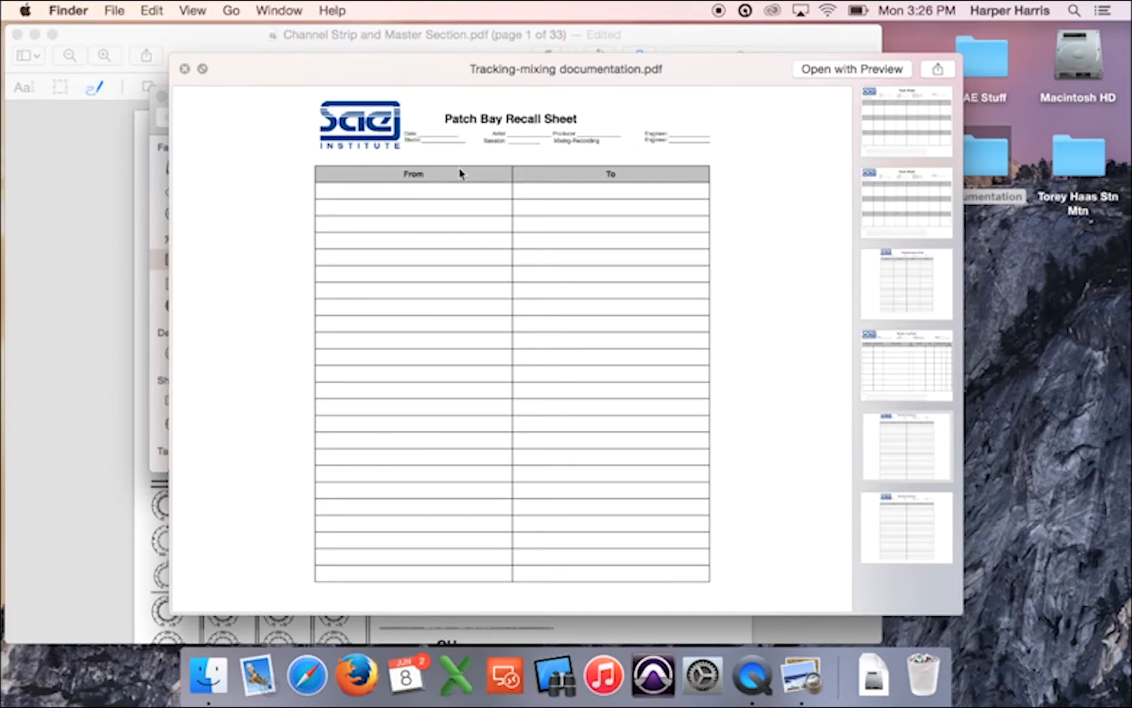
pyautogui.moveTo(373, 199)
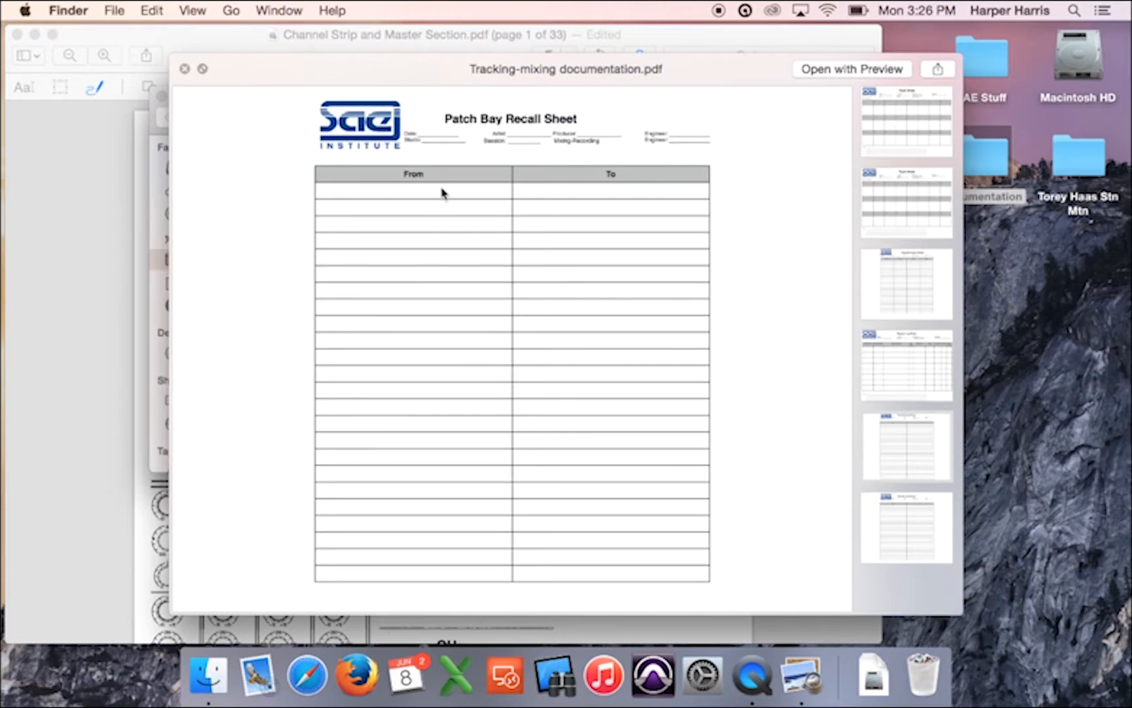
pyautogui.moveTo(564, 263)
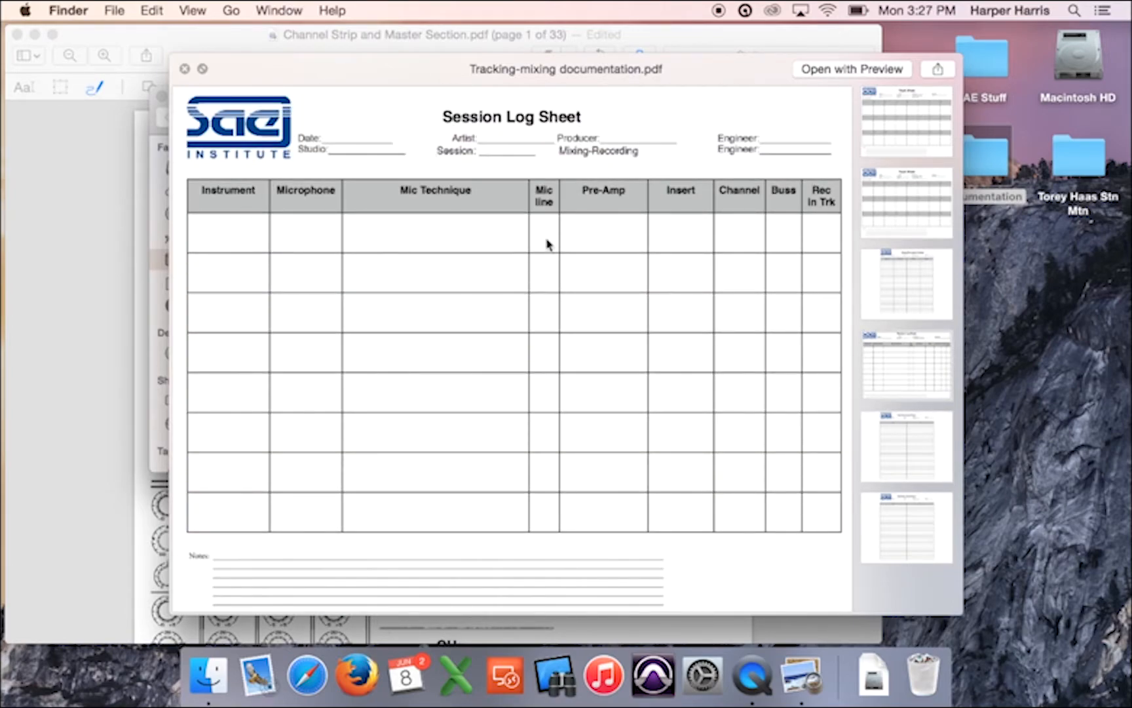
pyautogui.moveTo(813, 242)
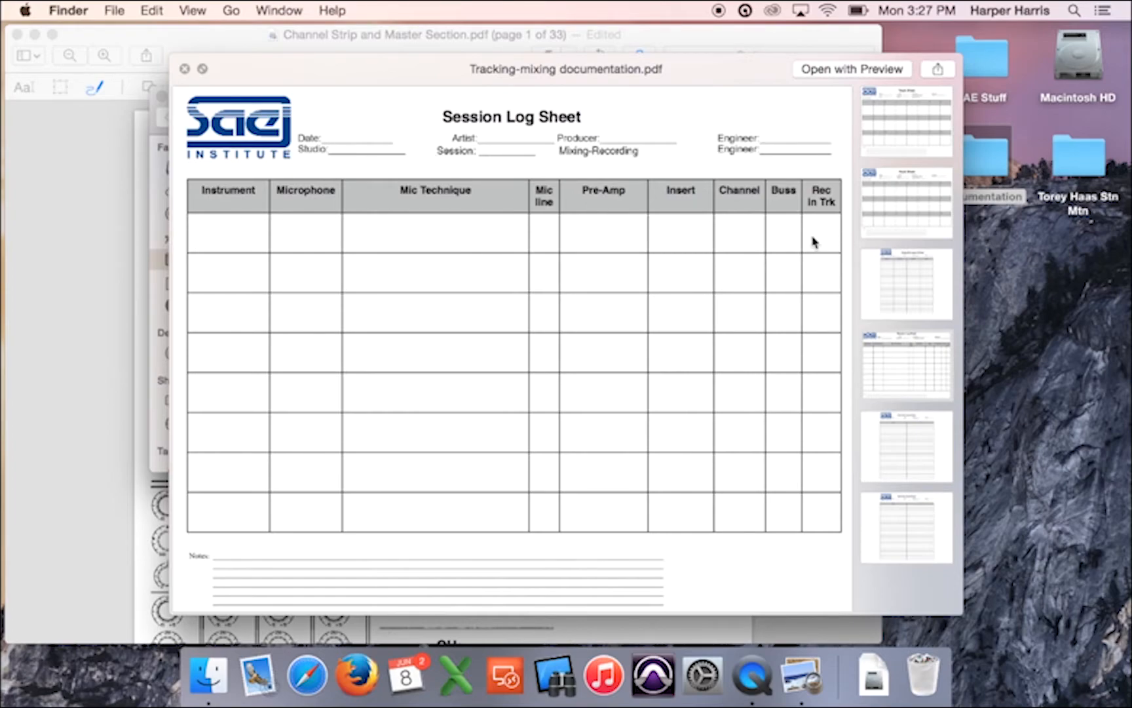
pyautogui.moveTo(231, 228)
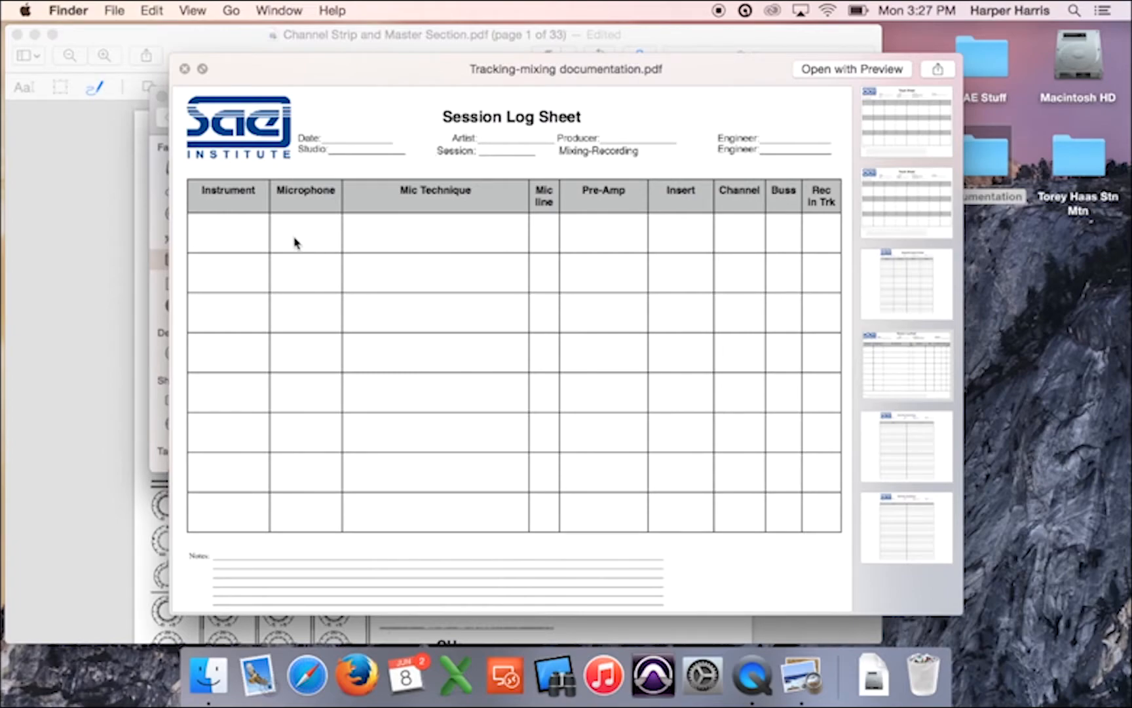
pyautogui.moveTo(470, 241)
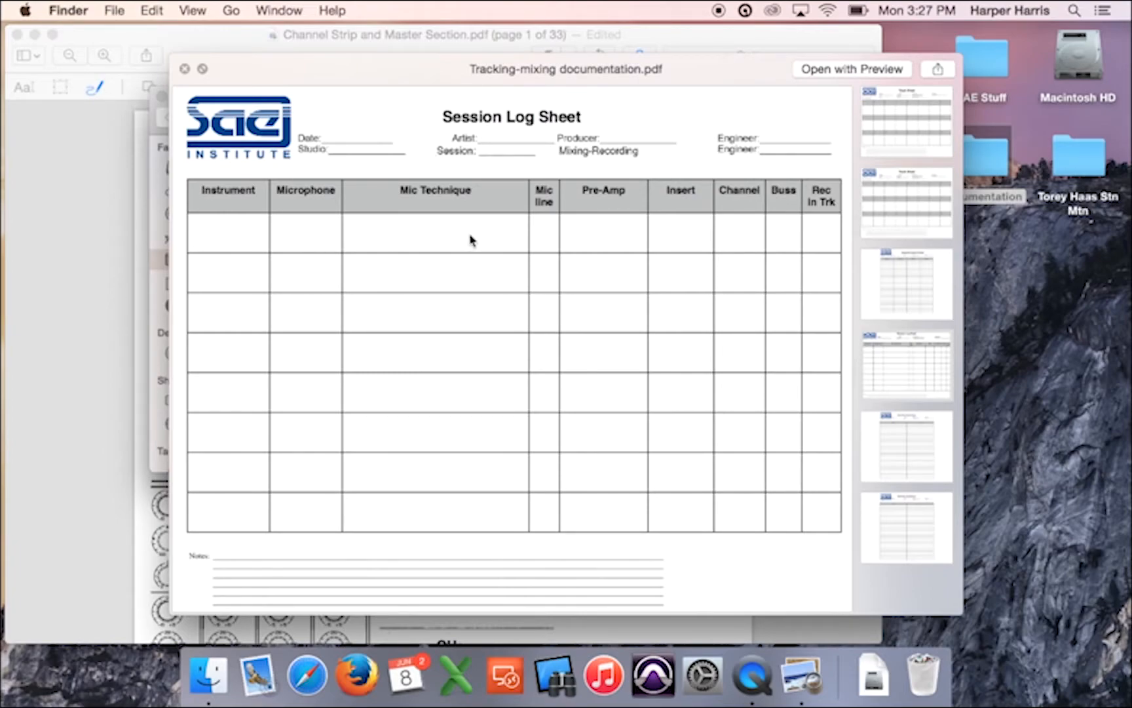
pyautogui.moveTo(424, 244)
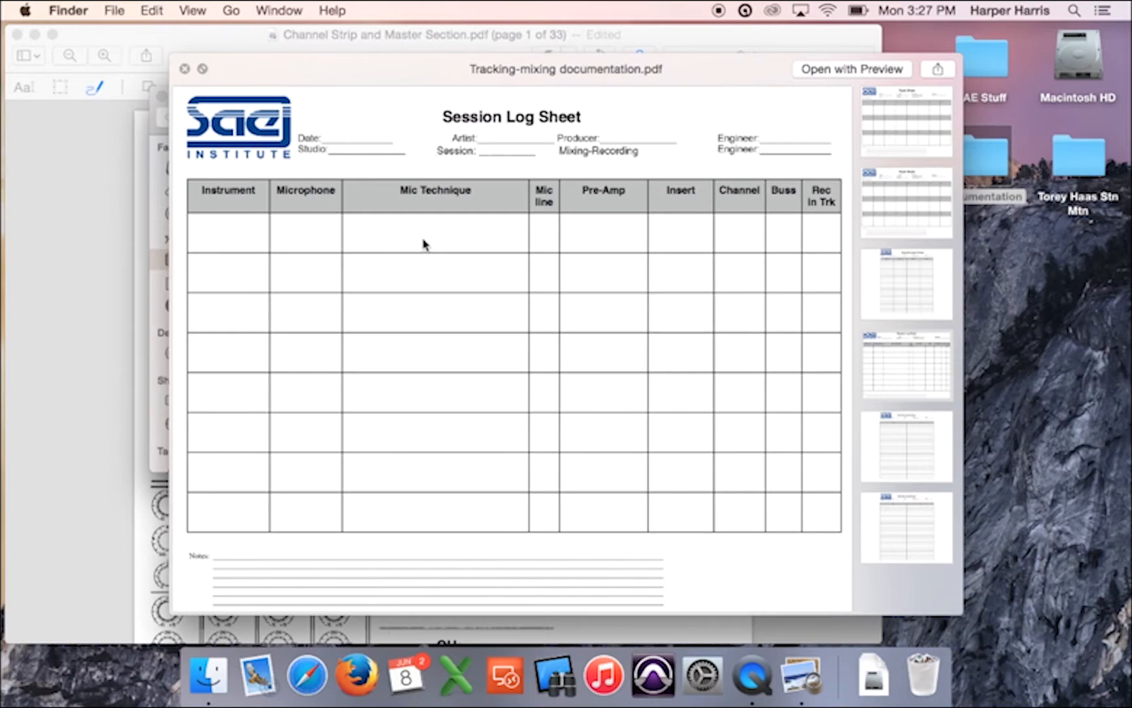
pyautogui.moveTo(550, 228)
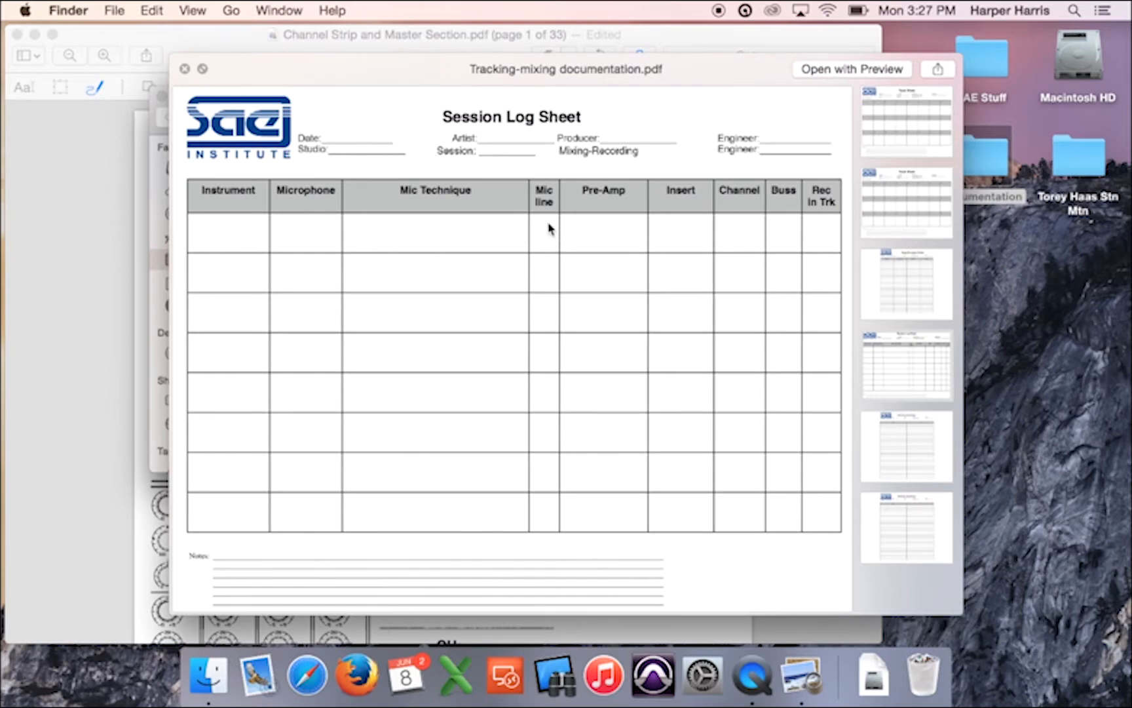
pyautogui.moveTo(550, 245)
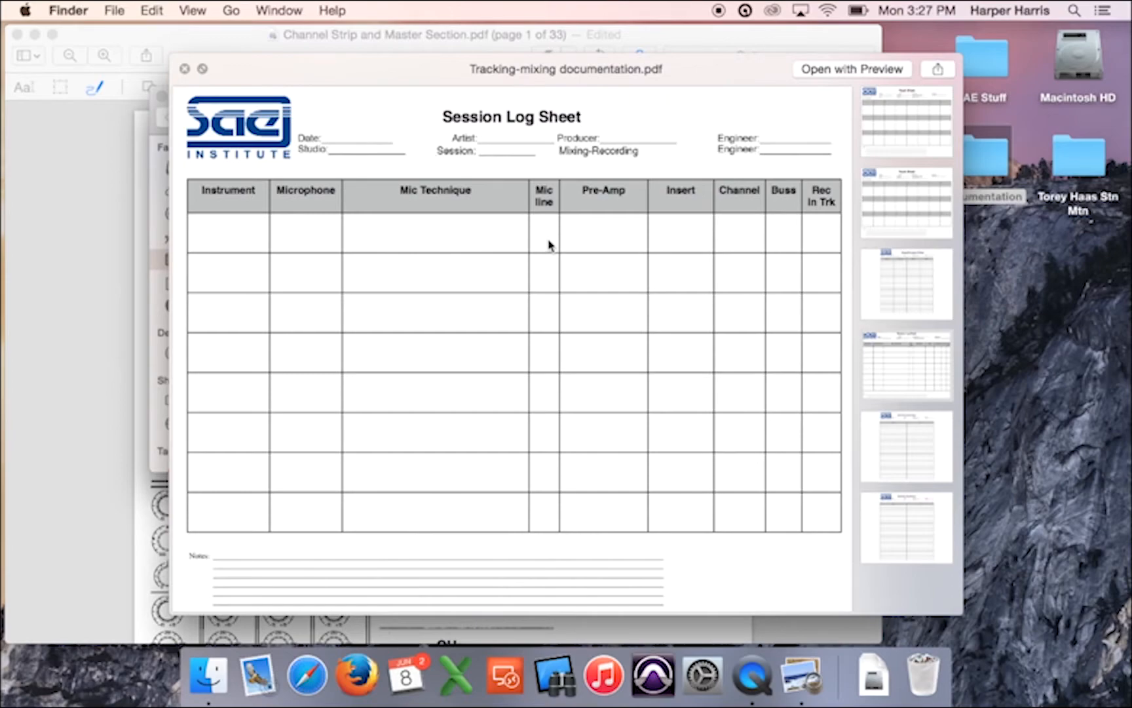
pyautogui.moveTo(610, 245)
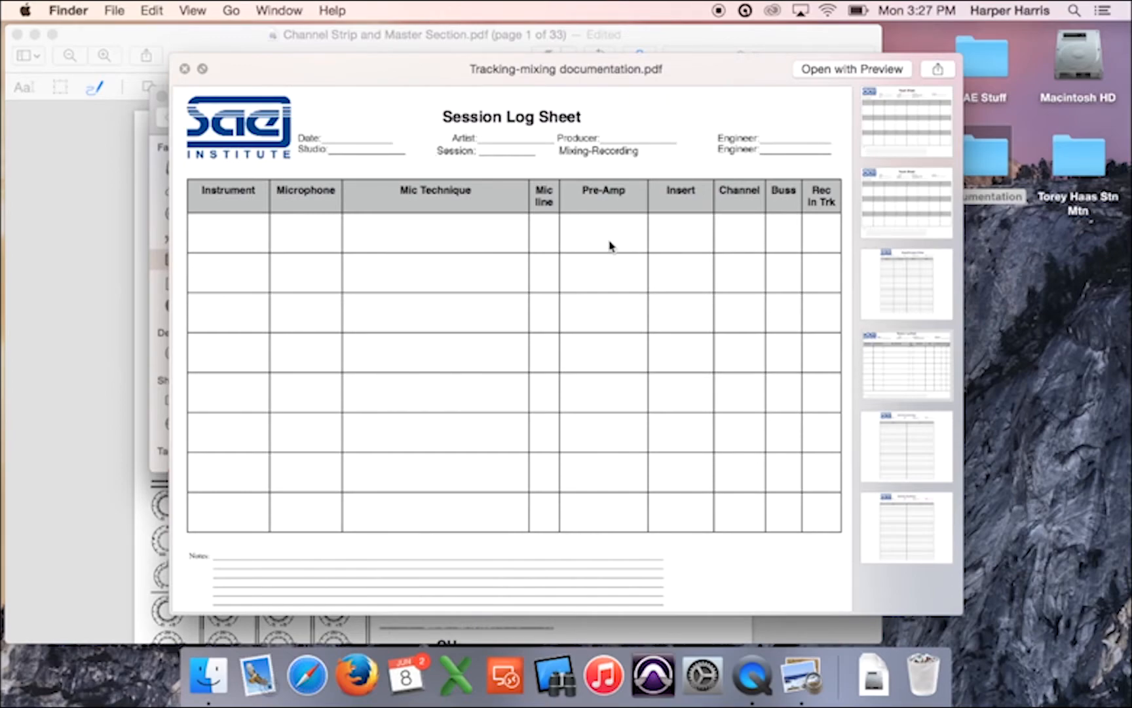
pyautogui.moveTo(616, 235)
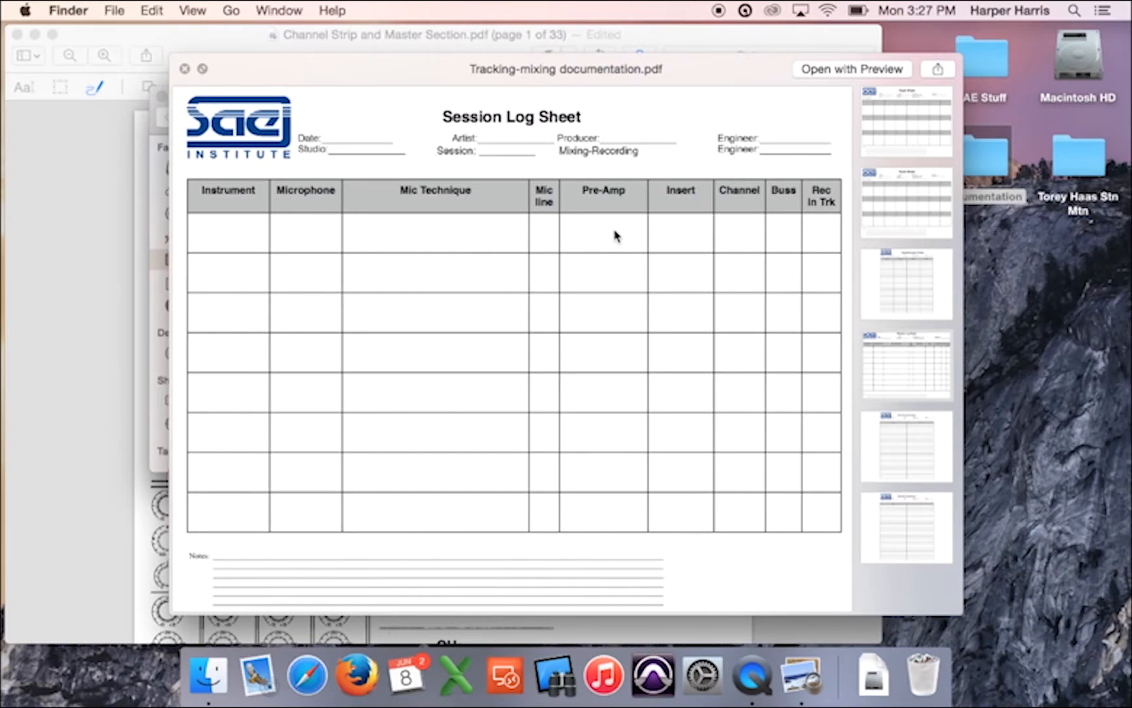
pyautogui.moveTo(597, 241)
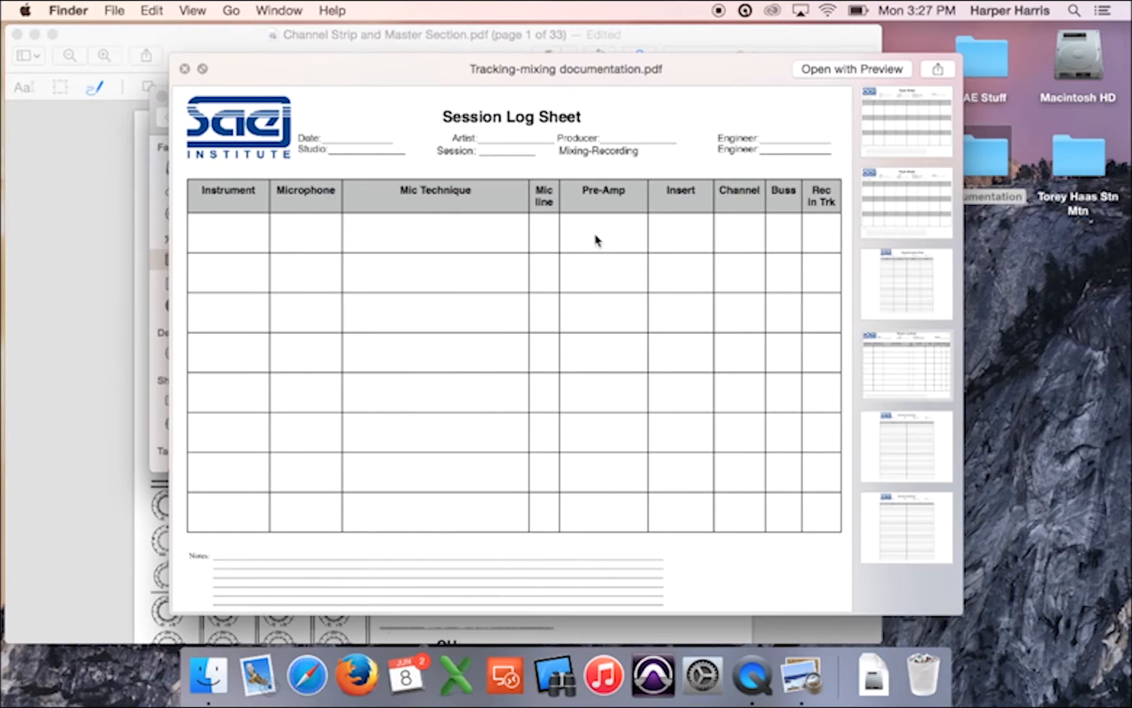
pyautogui.moveTo(684, 246)
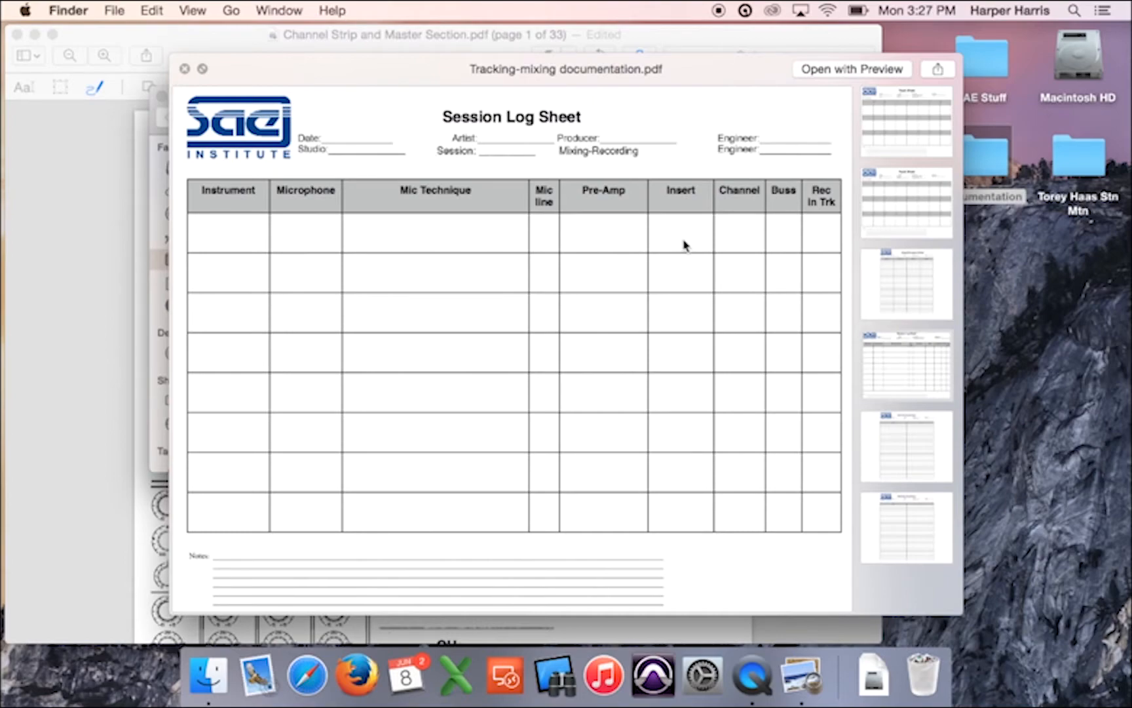
pyautogui.moveTo(672, 229)
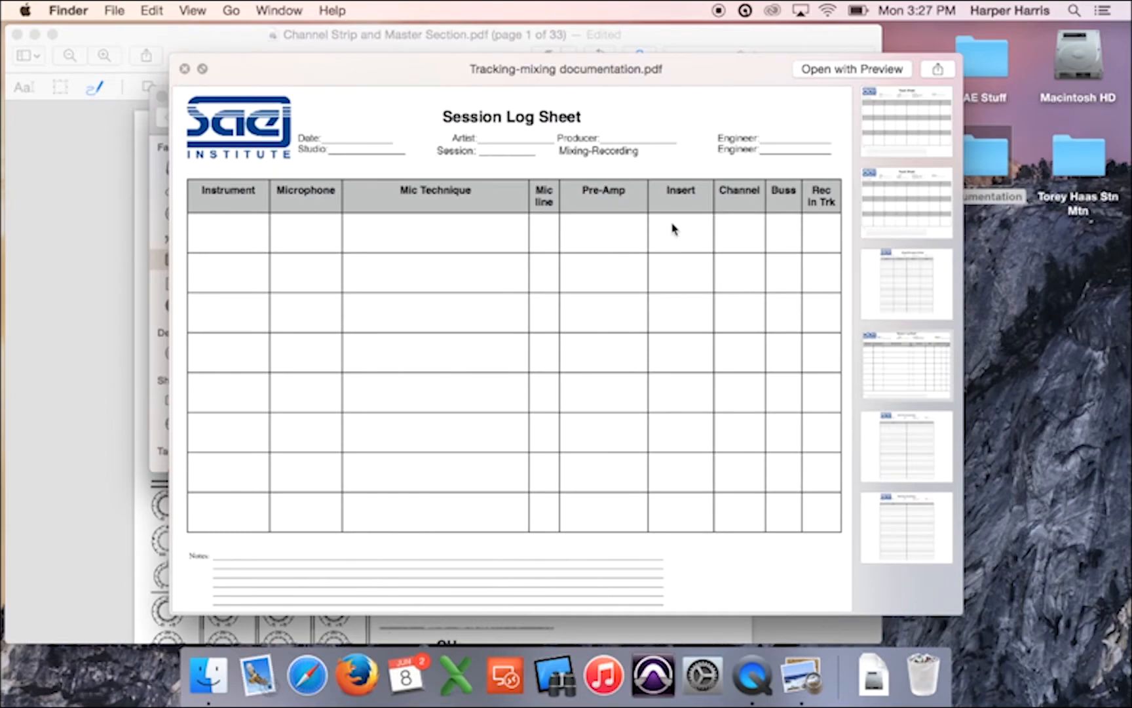
pyautogui.moveTo(742, 248)
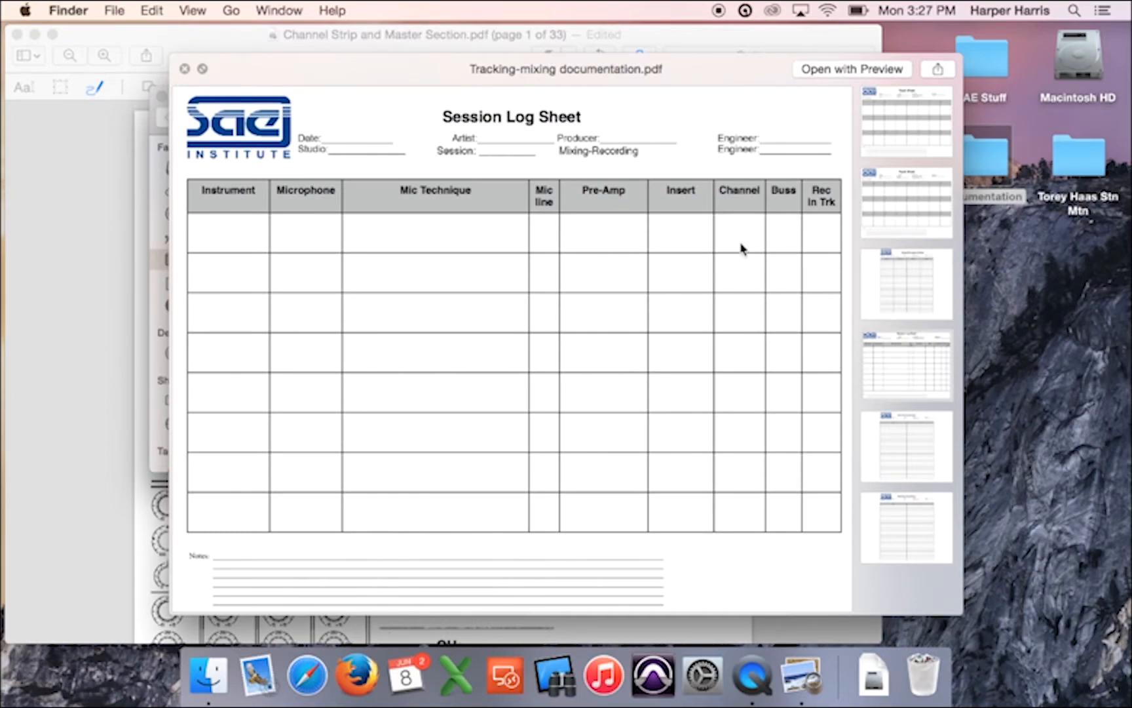
pyautogui.moveTo(731, 240)
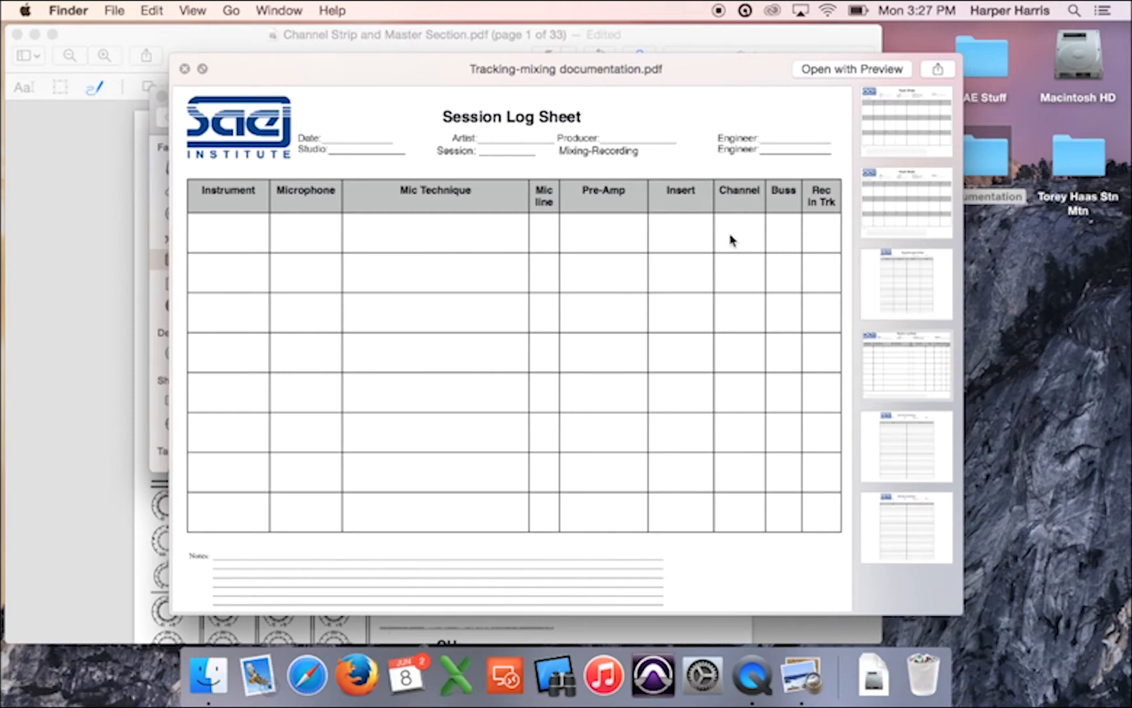
pyautogui.moveTo(784, 233)
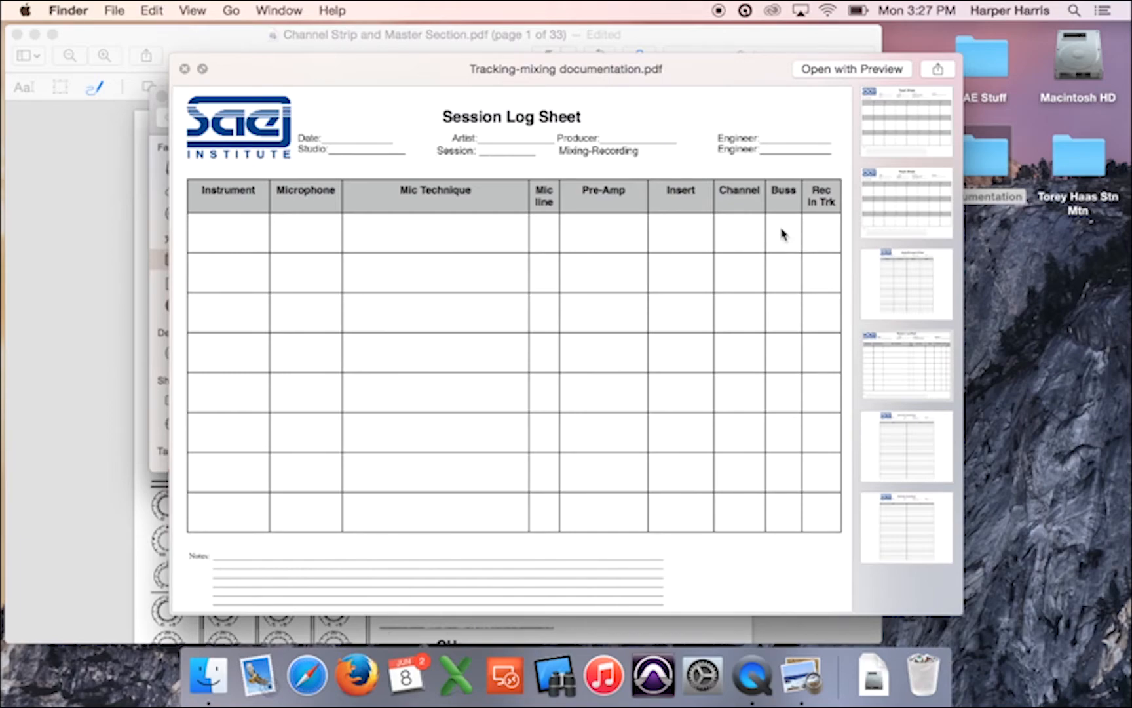
pyautogui.moveTo(823, 243)
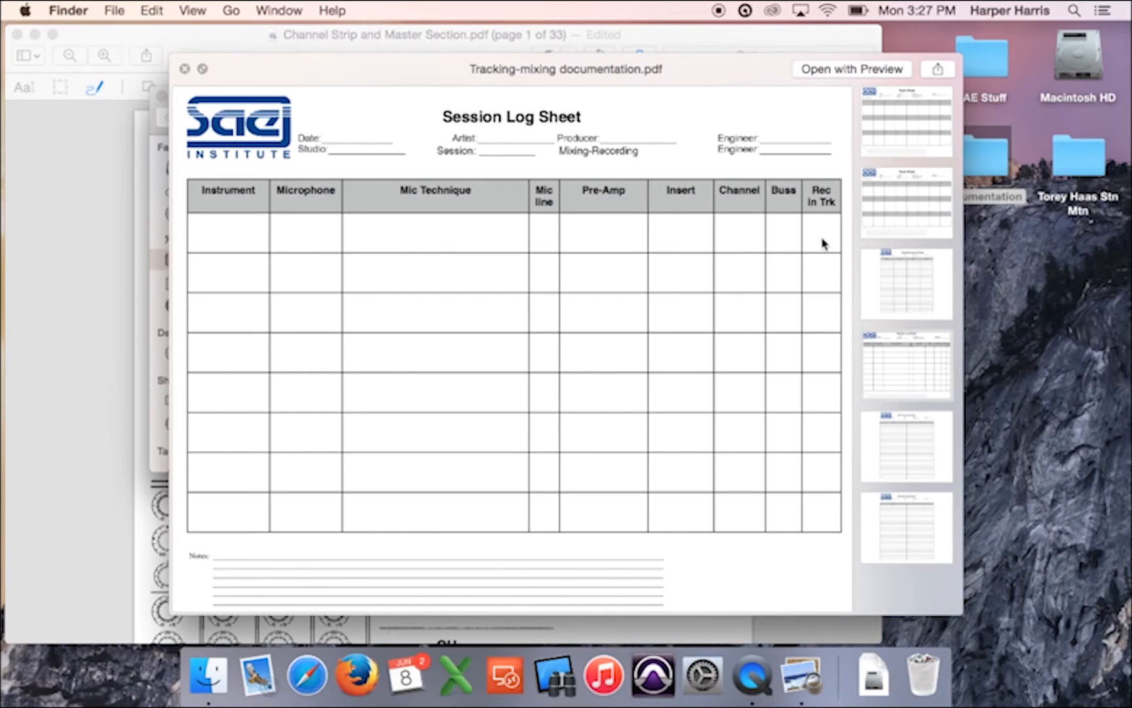
pyautogui.moveTo(241, 265)
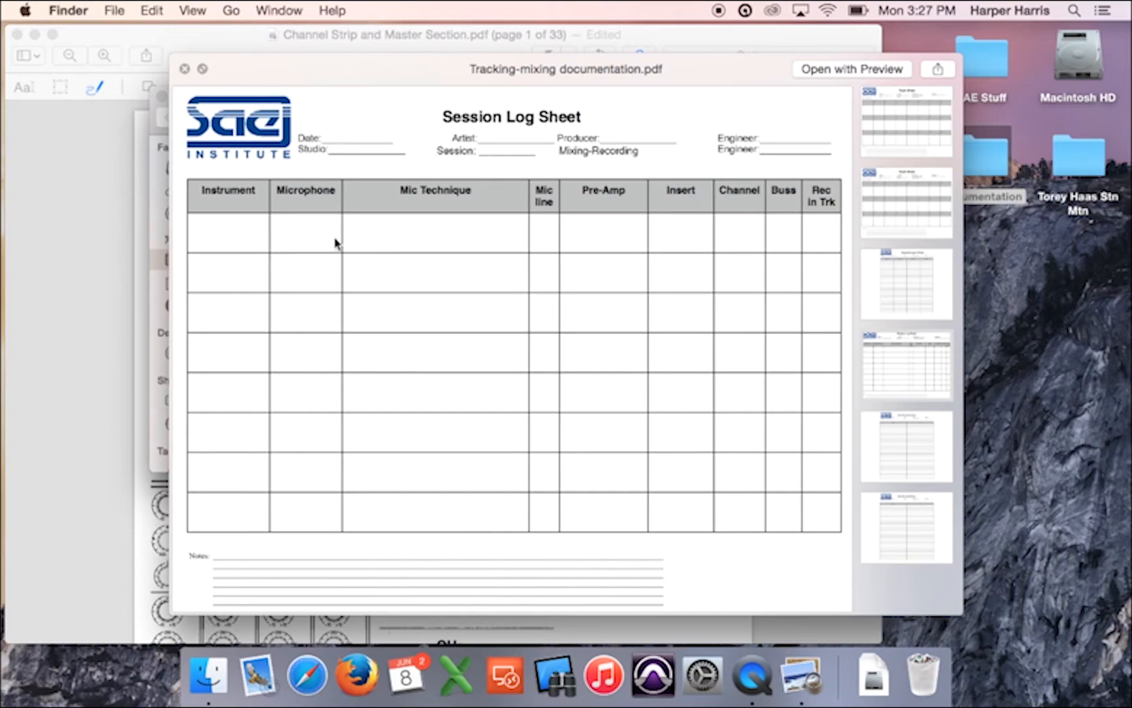
pyautogui.moveTo(424, 241)
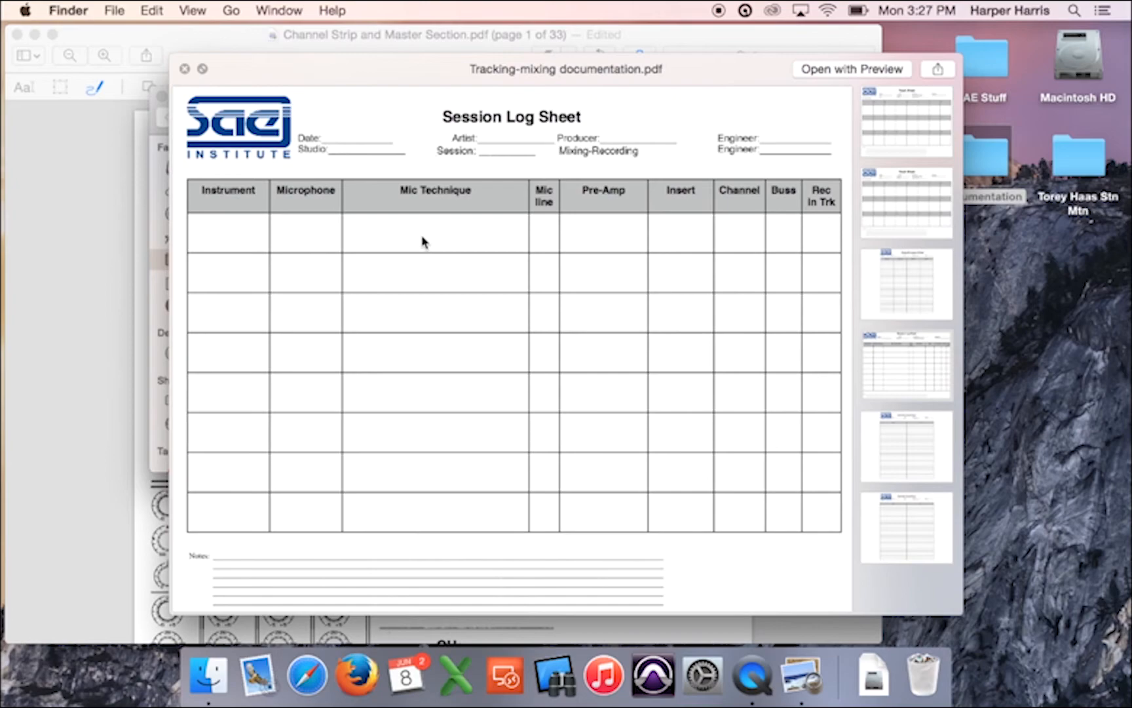
pyautogui.moveTo(627, 239)
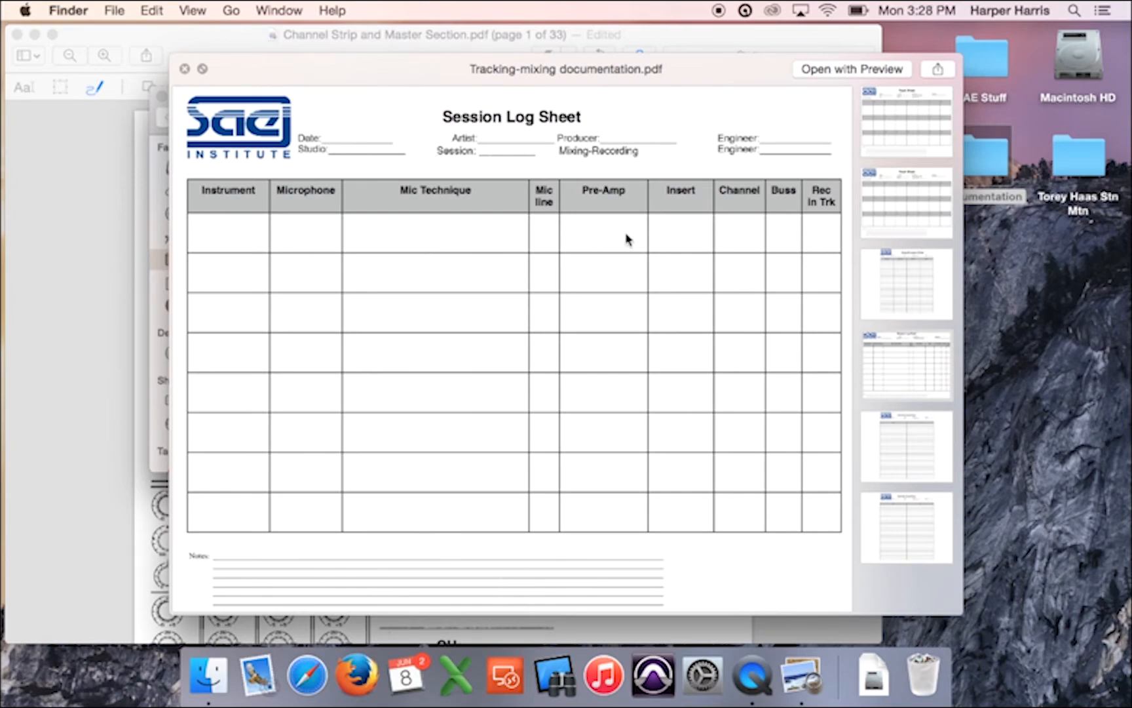
pyautogui.moveTo(687, 237)
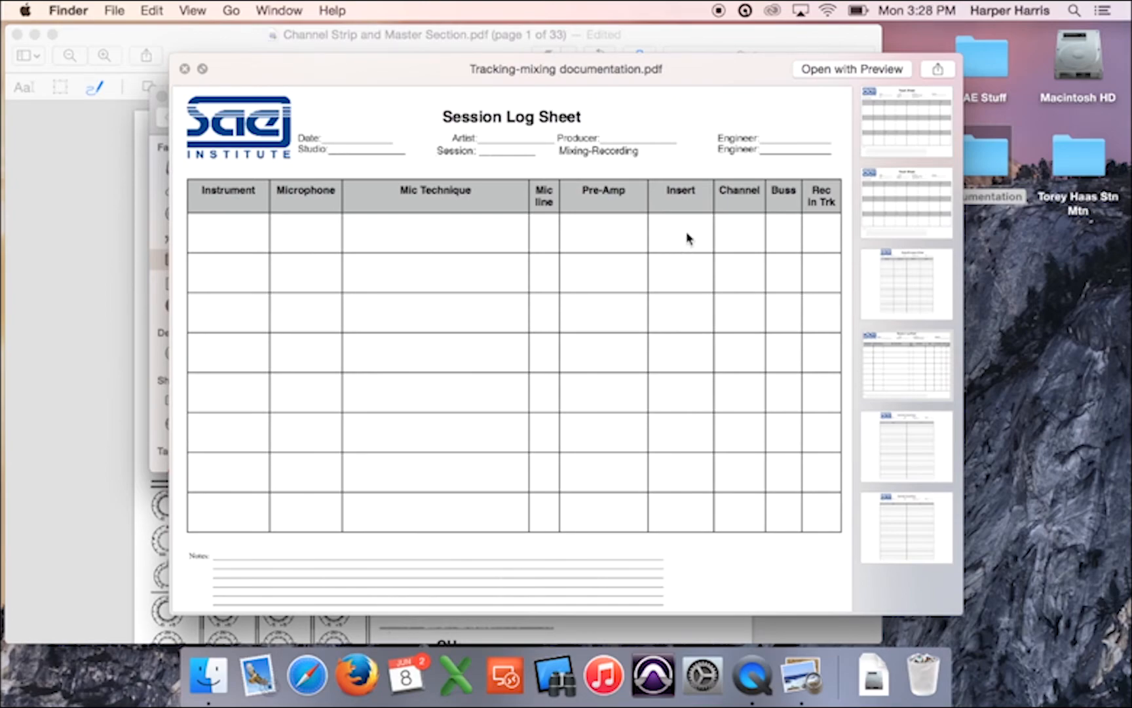
pyautogui.moveTo(738, 342)
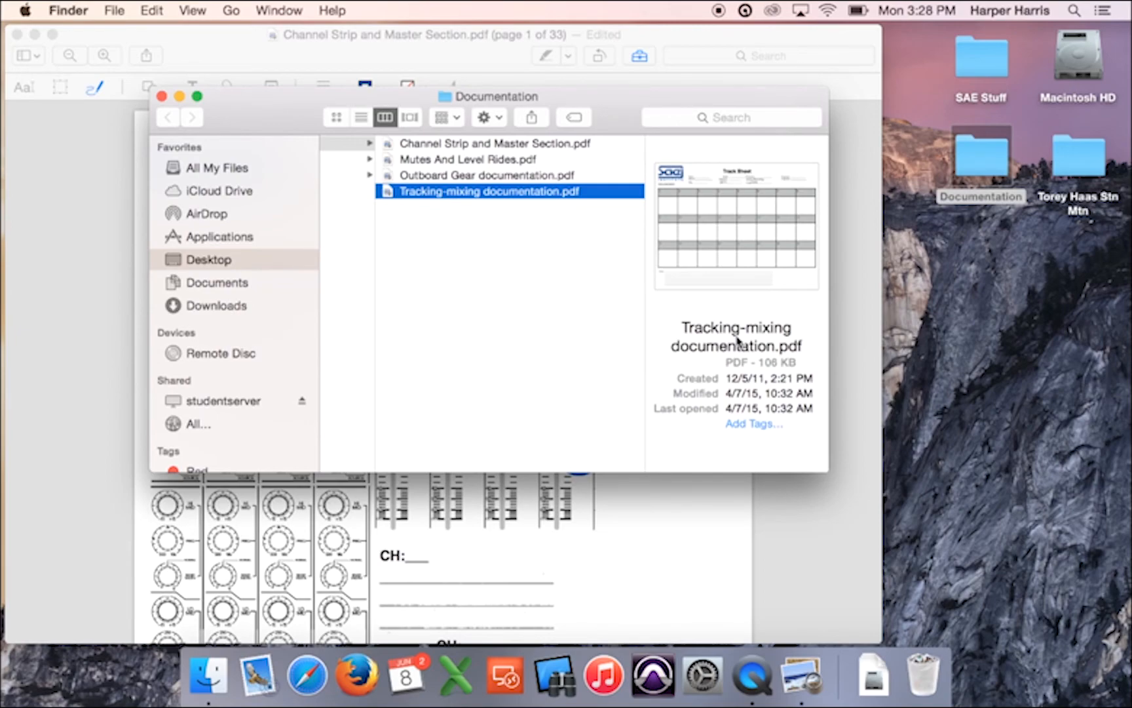
pyautogui.moveTo(445, 77)
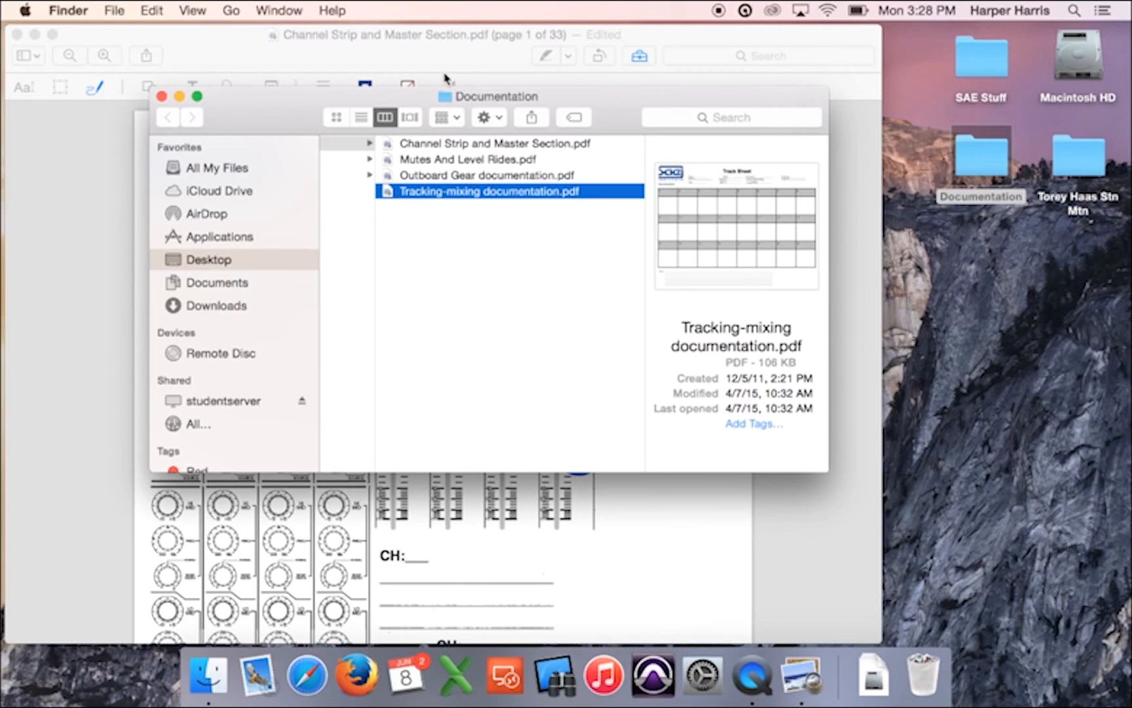